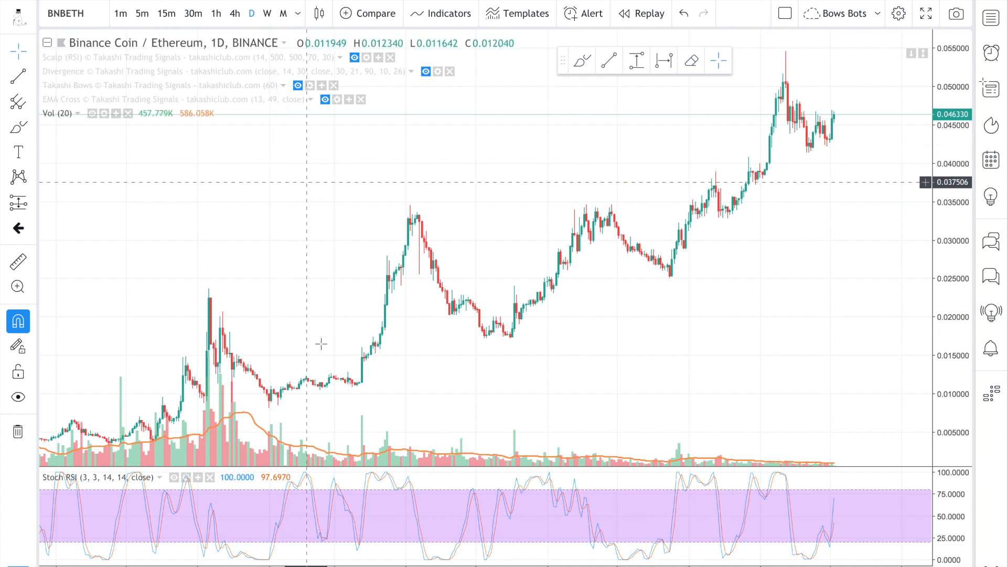
{"action": "mouse_move", "coordinate": [463, 324]}
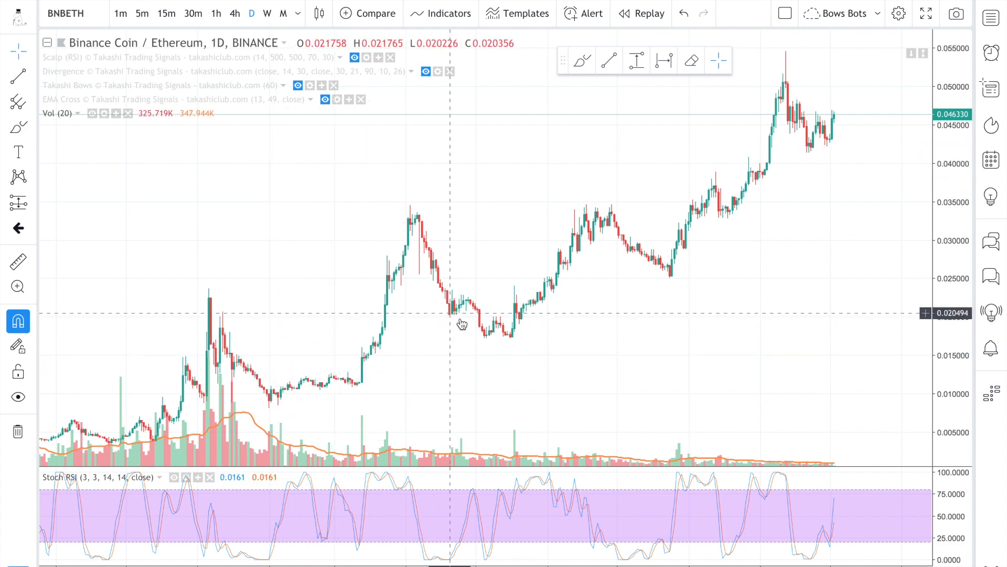
{"action": "mouse_move", "coordinate": [673, 201]}
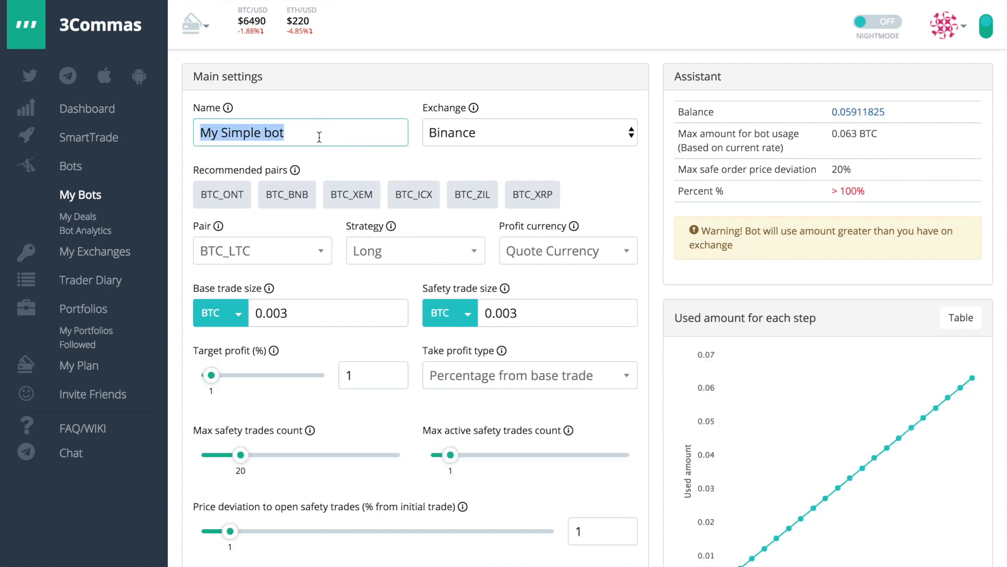
- Name the new bot 'BNBETH backtest bot'
{"action": "type", "text": "BNBETH"}
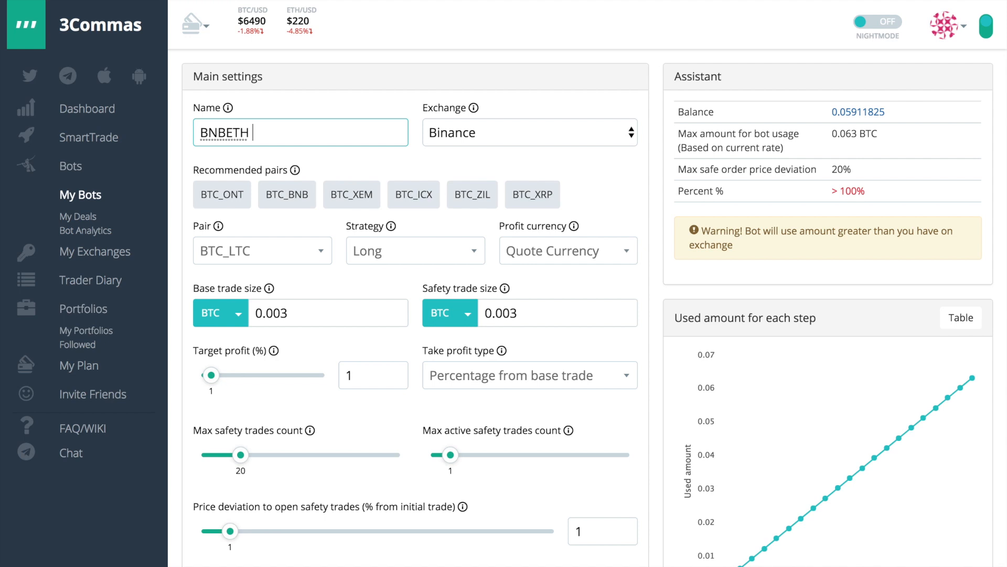
{"action": "type", "text": "backtest"}
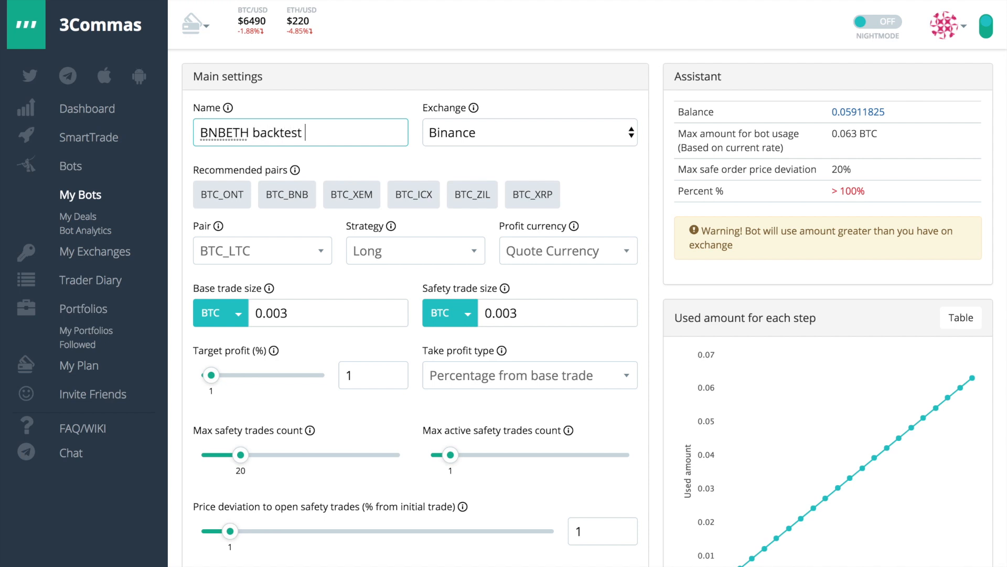
{"action": "type", "text": "bot"}
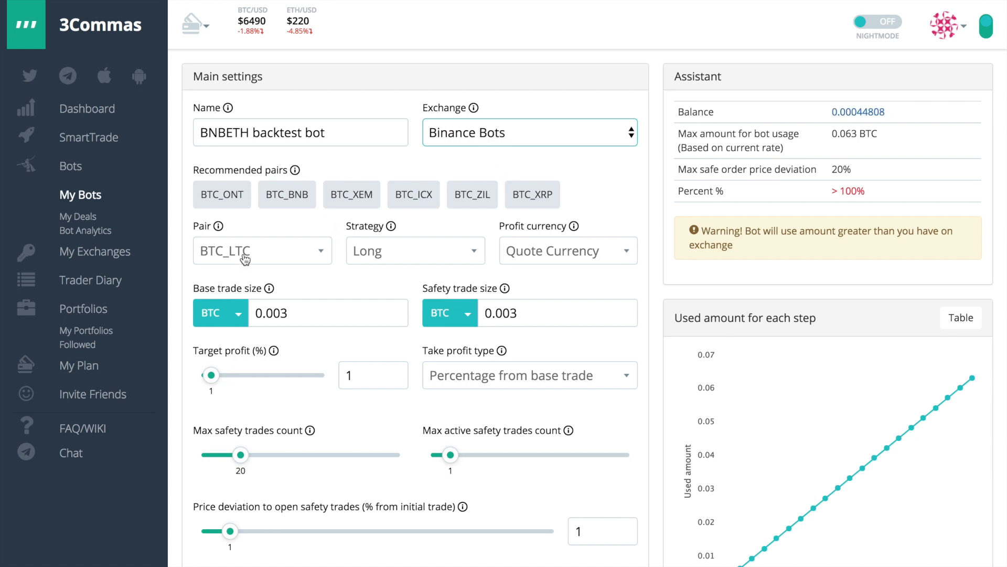
- Search for eth_bnb in the Pair list and select ETH_BNB as the trading pair
{"action": "left_click", "coordinate": [261, 250]}
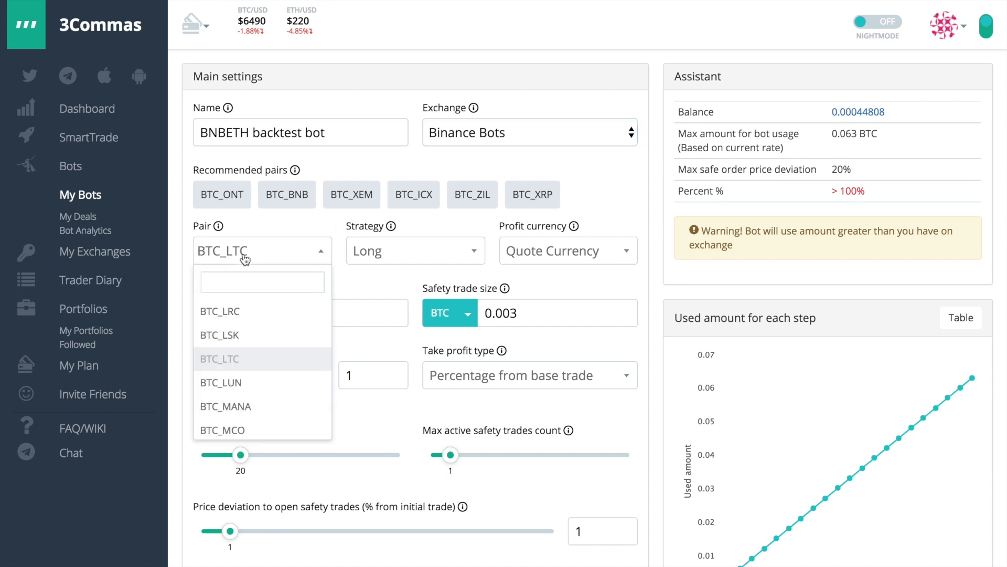
{"action": "type", "text": "bnb_"}
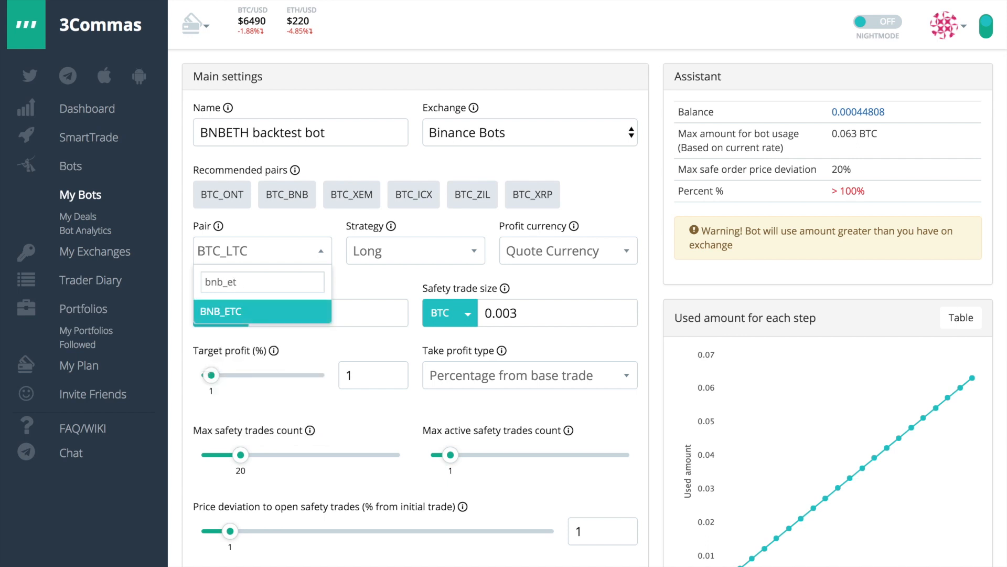
{"action": "type", "text": "eth_bnb"}
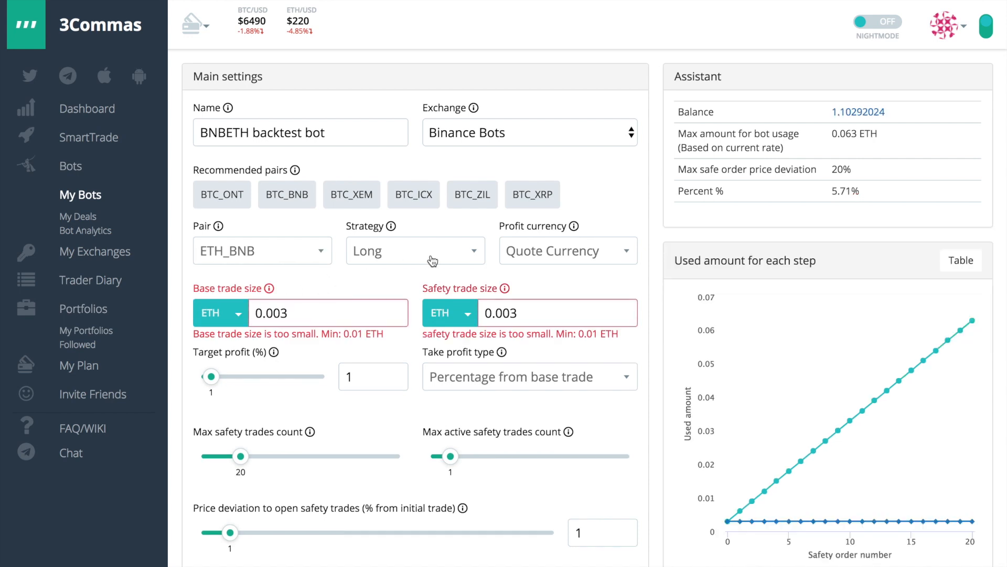
{"action": "mouse_move", "coordinate": [546, 259]}
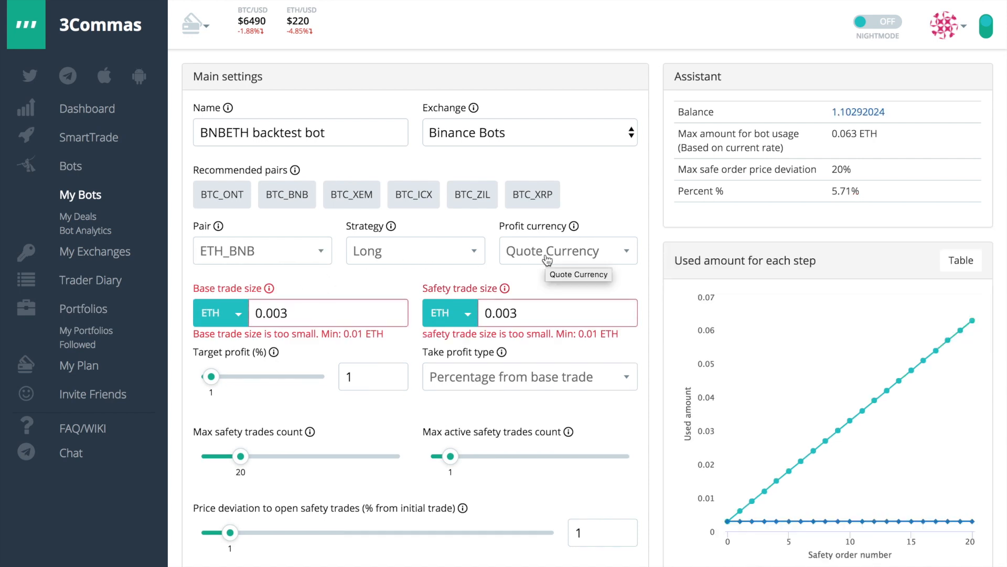
{"action": "left_click", "coordinate": [568, 251]}
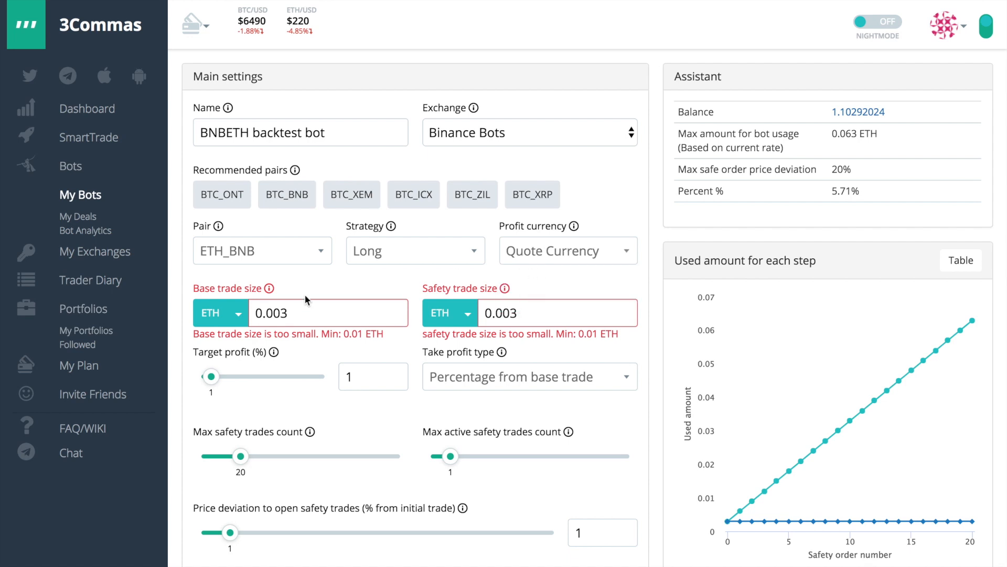
- Set a 0.5 ETH base trade, 0.05 ETH safety trades and profit as percentage of total volume
{"action": "left_click", "coordinate": [327, 312]}
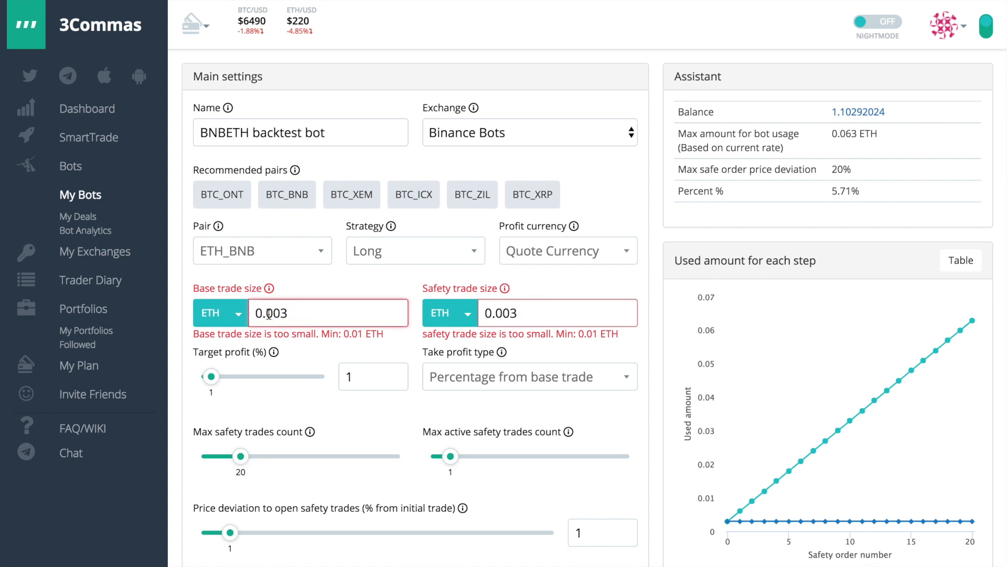
{"action": "type", "text": "0.5"}
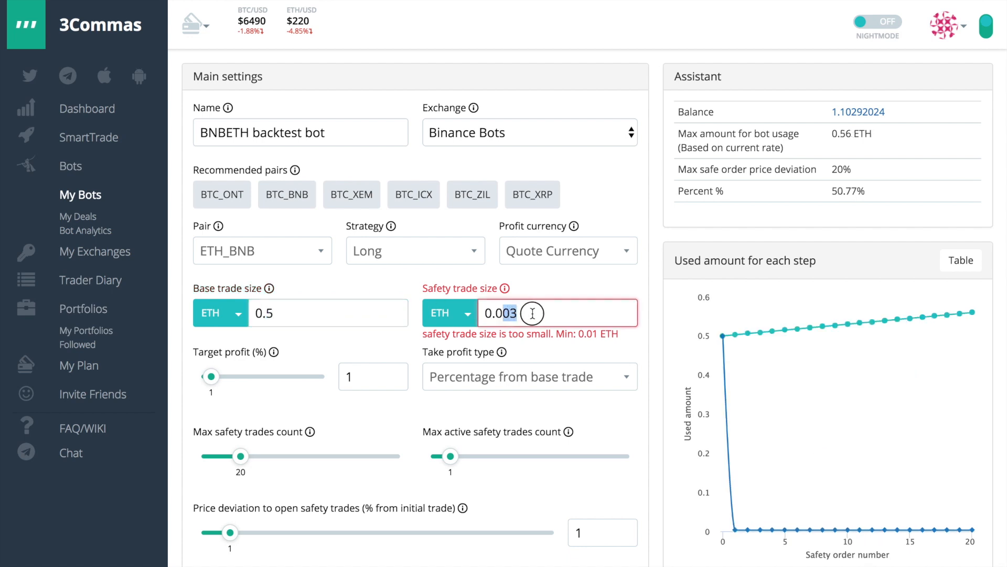
{"action": "type", "text": "0.05"}
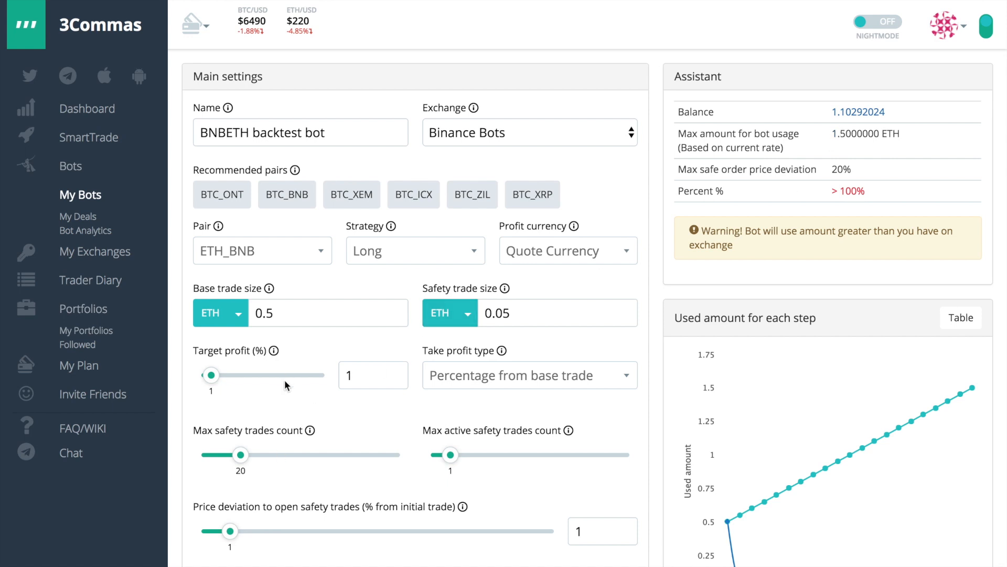
{"action": "left_click", "coordinate": [529, 376]}
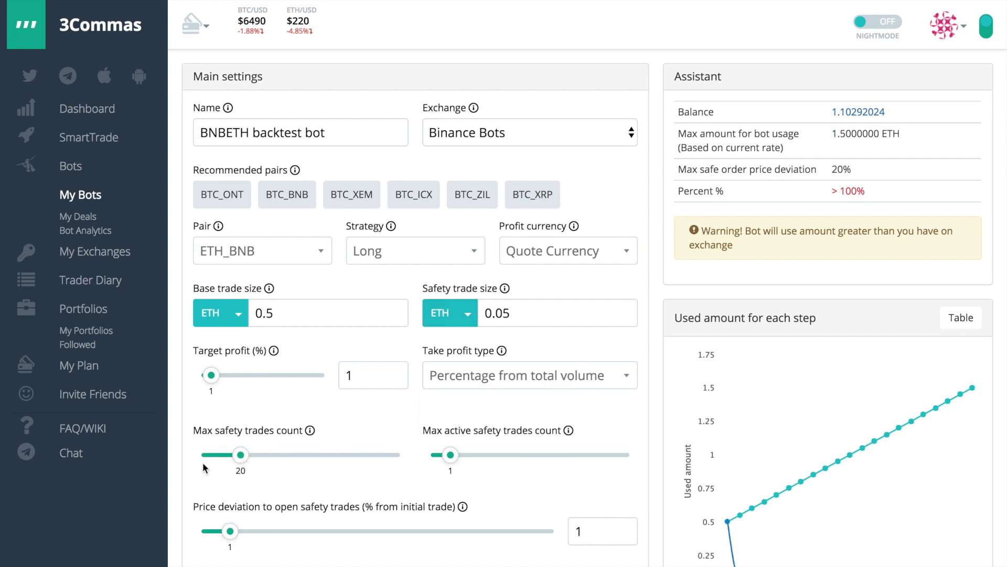
- Set max safety trades to 10 with 5 active safety trades
{"action": "left_click_drag", "start_coordinate": [239, 454], "coordinate": [222, 454]}
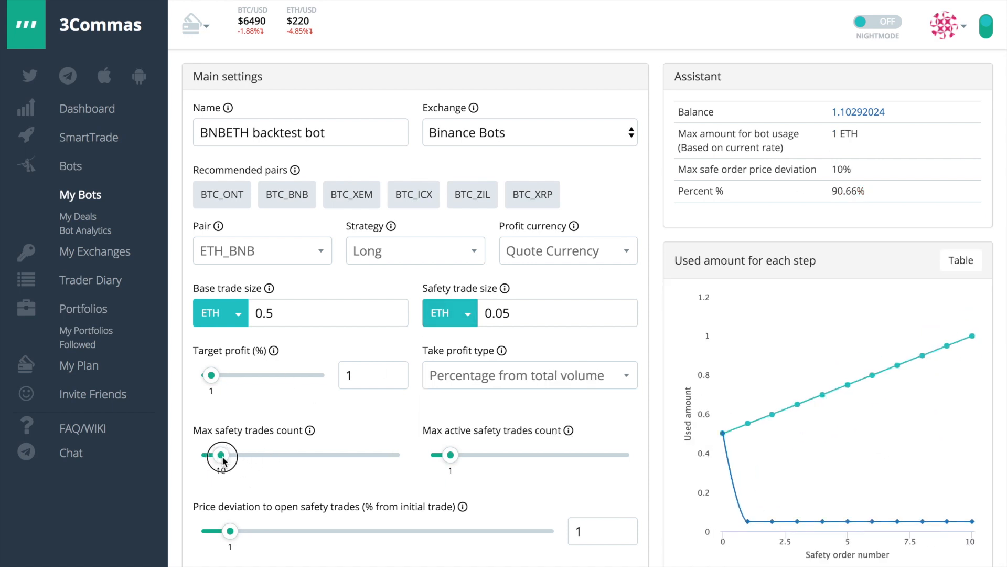
{"action": "left_click_drag", "start_coordinate": [451, 454], "coordinate": [514, 455]}
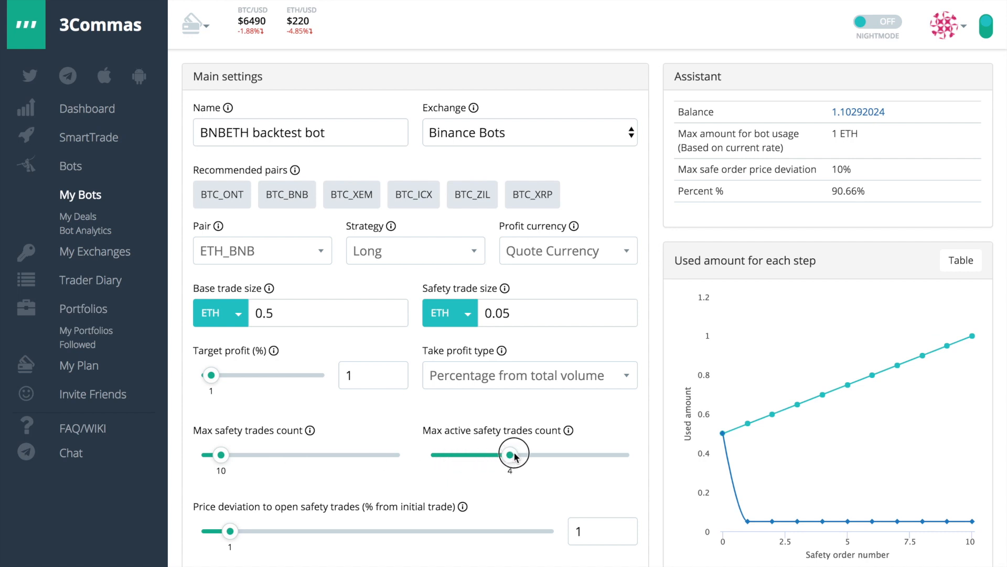
{"action": "left_click_drag", "start_coordinate": [514, 455], "coordinate": [529, 455]}
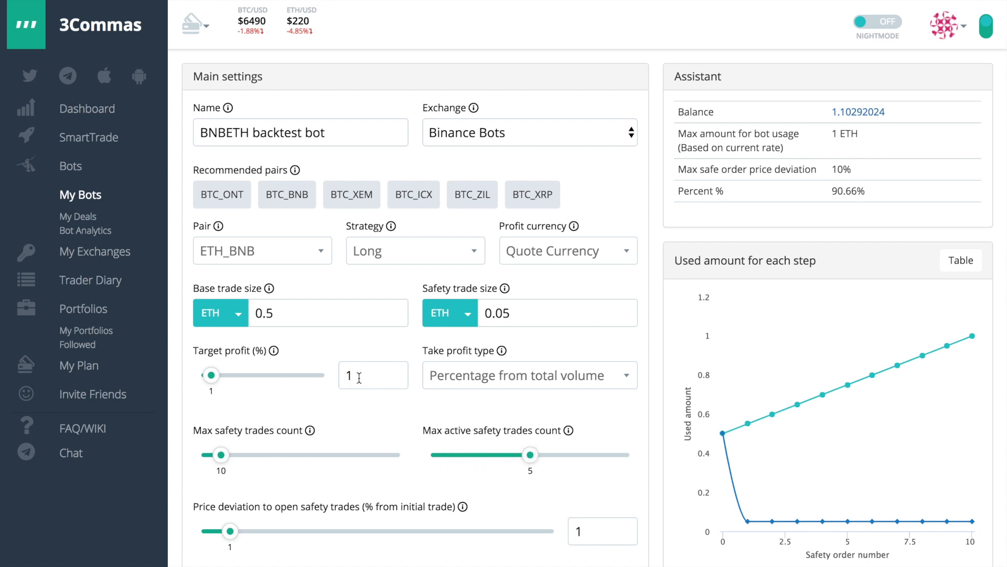
{"action": "mouse_move", "coordinate": [409, 450]}
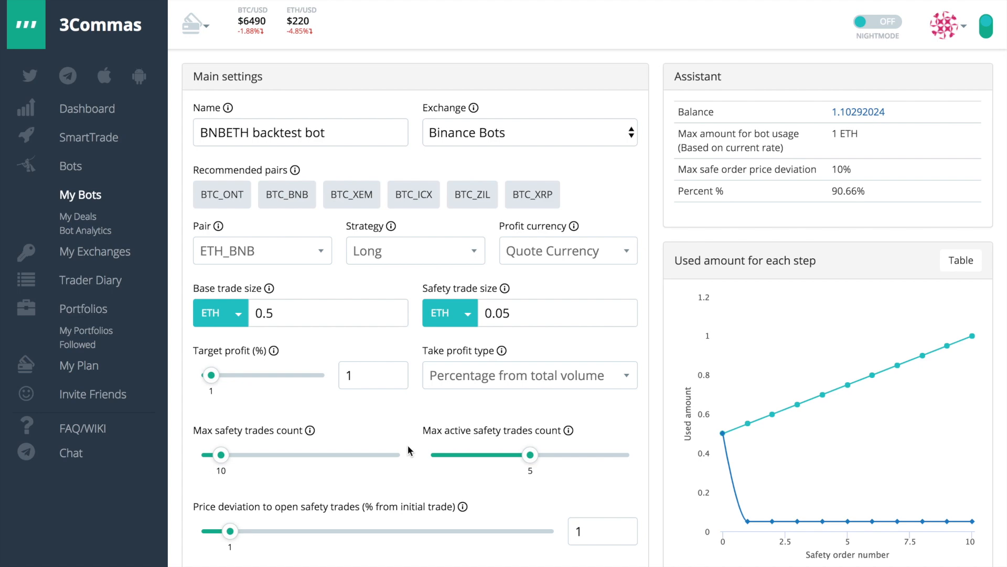
{"action": "scroll", "scroll_direction": "down", "scroll_amount": 3}
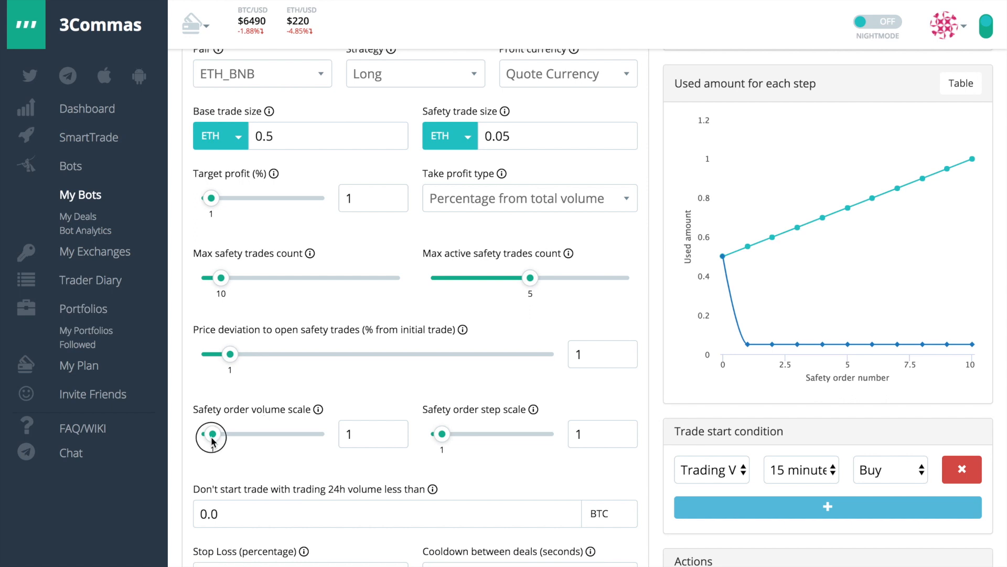
{"action": "left_click_drag", "start_coordinate": [211, 433], "coordinate": [218, 433]}
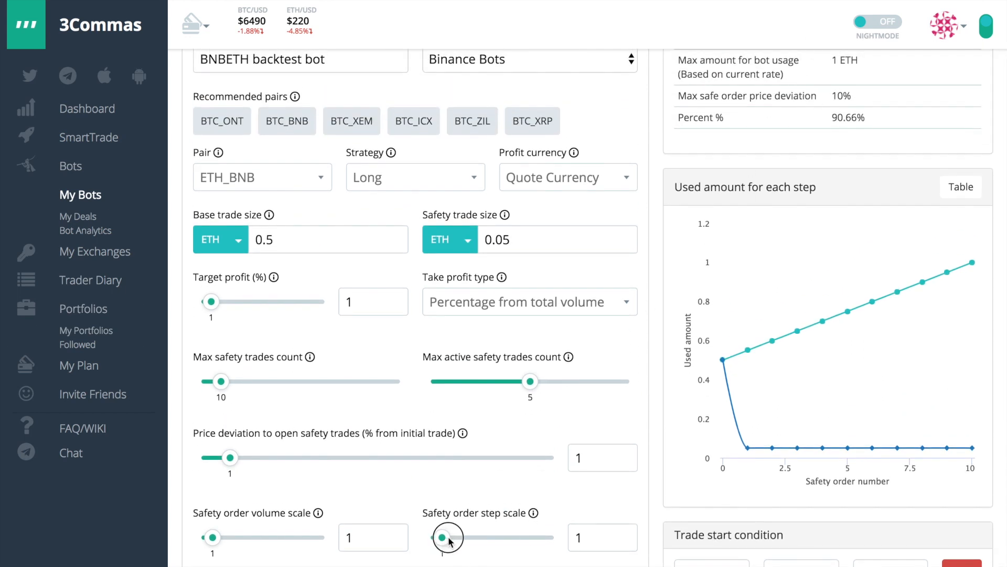
{"action": "left_click_drag", "start_coordinate": [445, 537], "coordinate": [442, 537]}
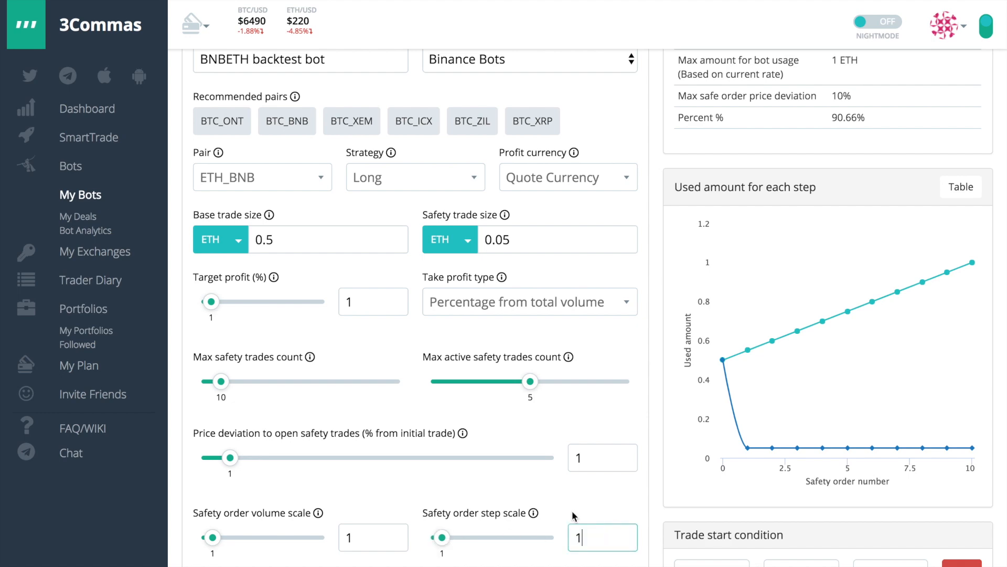
{"action": "scroll", "scroll_direction": "down", "scroll_amount": 3}
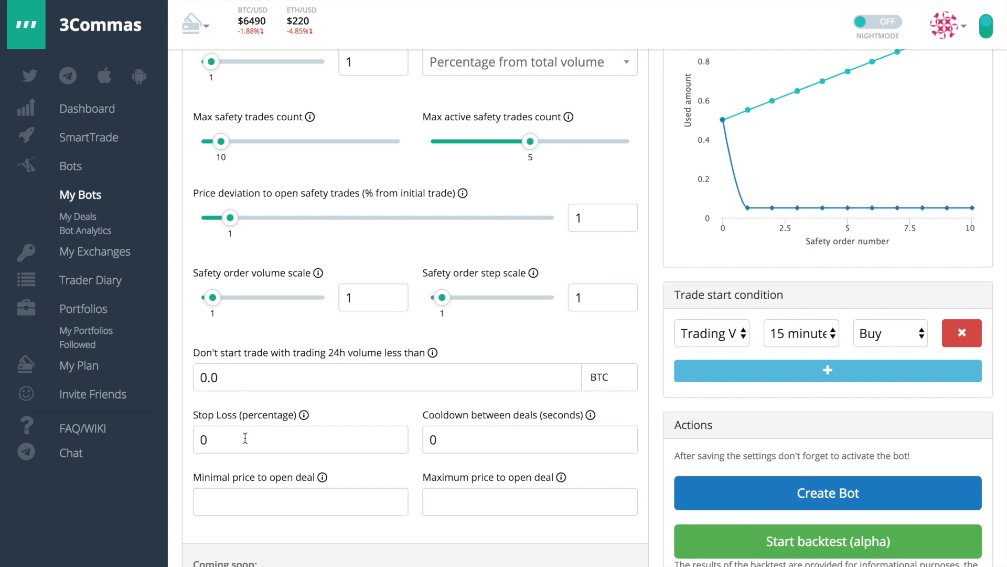
{"action": "mouse_move", "coordinate": [668, 399]}
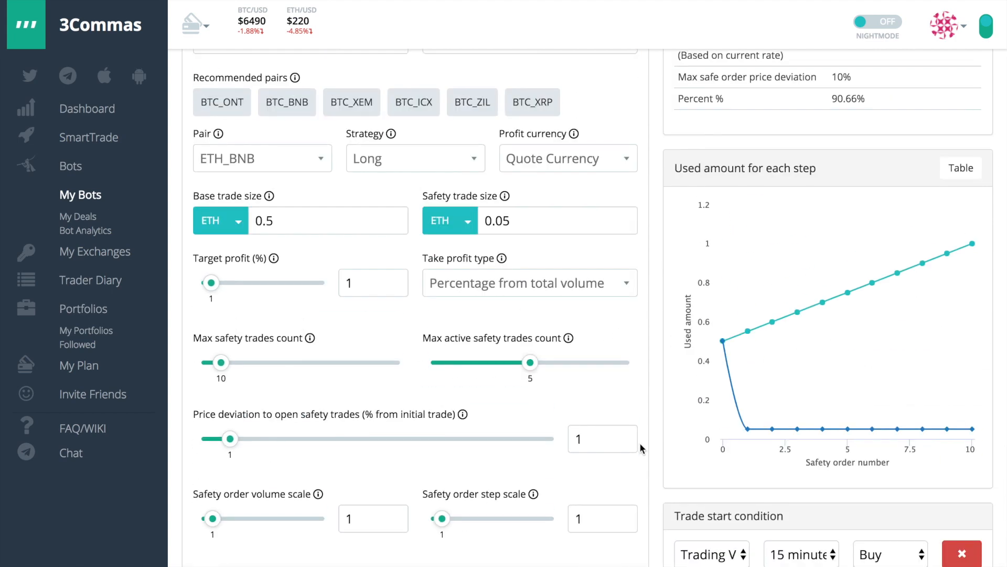
{"action": "mouse_move", "coordinate": [645, 450]}
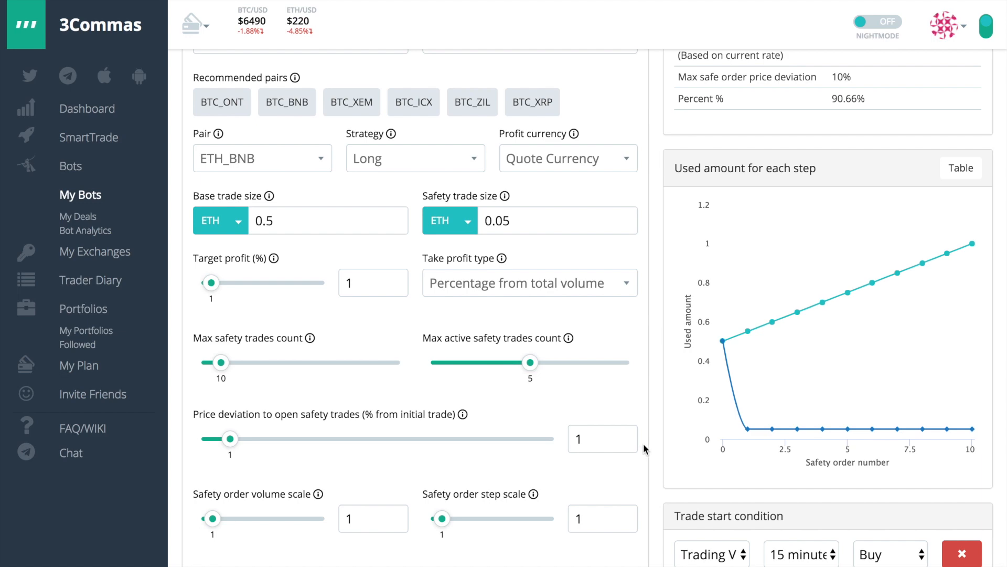
- Launch 'Start backtest (alpha)' on the bot's current settings
{"action": "scroll", "scroll_direction": "down", "scroll_amount": 3}
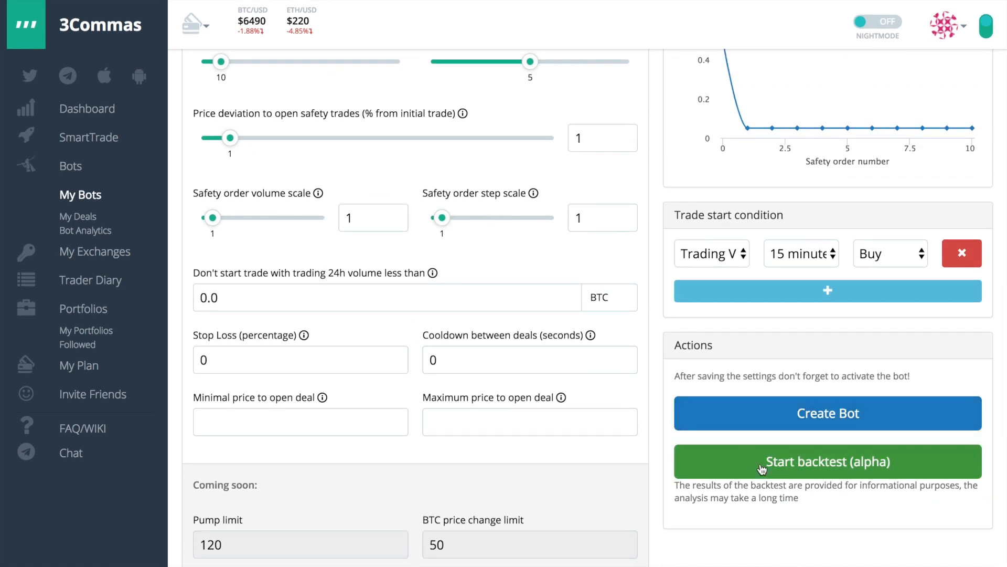
{"action": "left_click", "coordinate": [828, 462]}
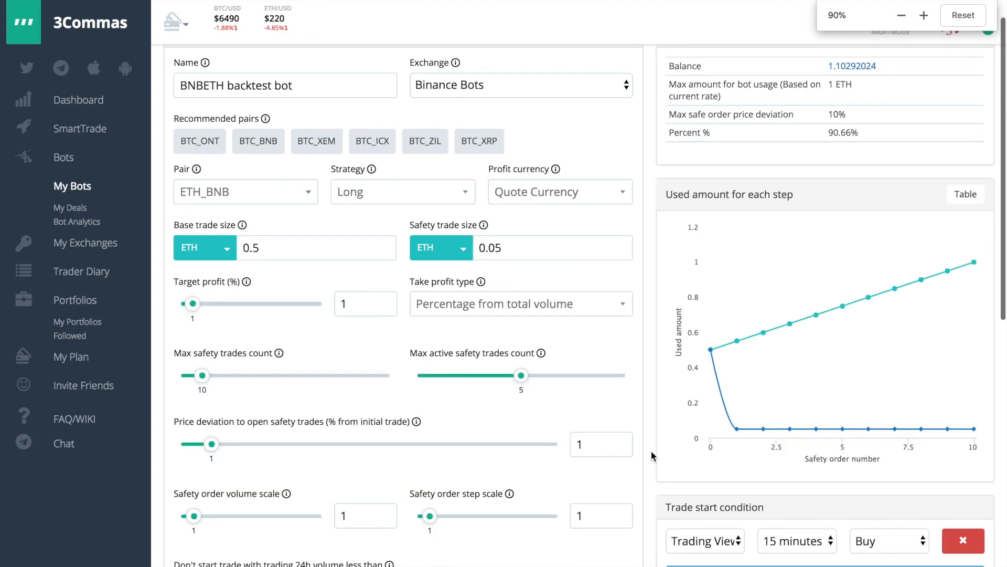
{"action": "left_click", "coordinate": [902, 15]}
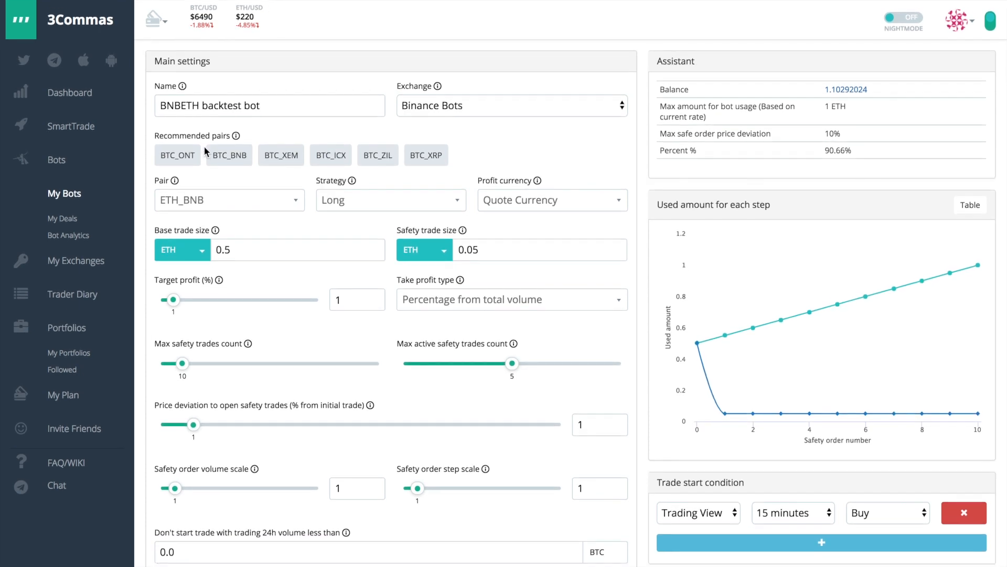
{"action": "mouse_move", "coordinate": [142, 33]}
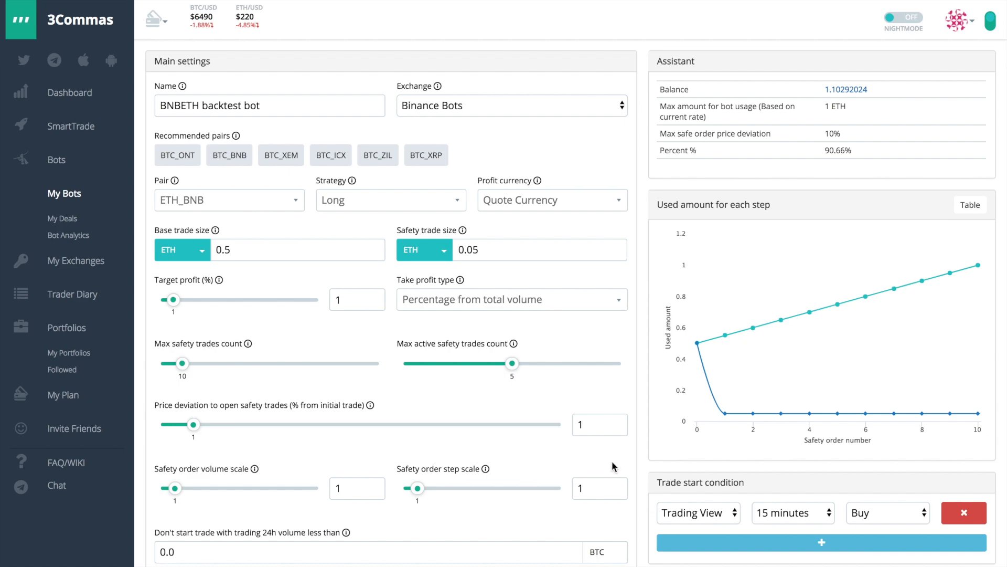
{"action": "scroll", "scroll_direction": "down", "scroll_amount": 3}
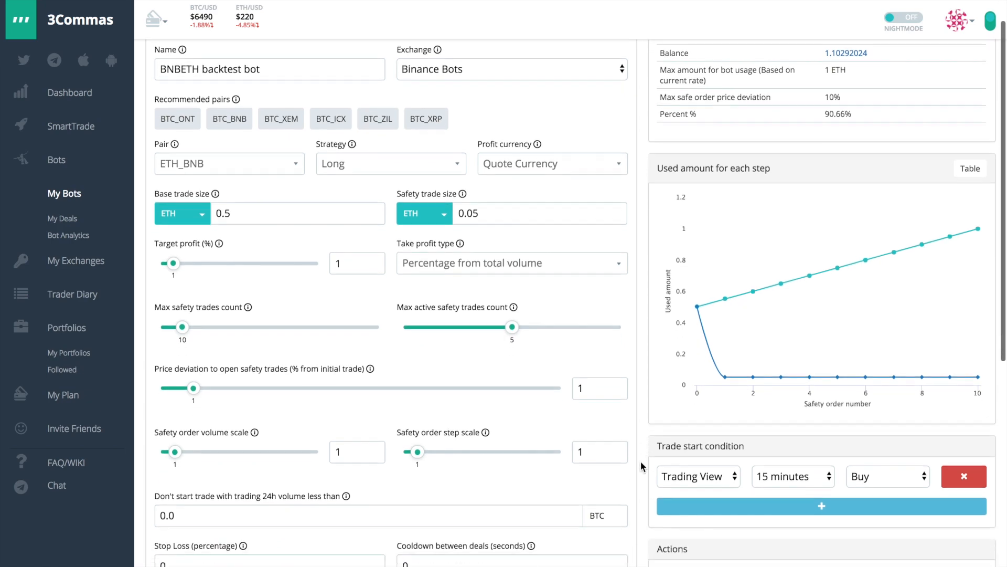
- Show the backtest result: 30 deals, 29 successful, +0.158 total profit
{"action": "left_click", "coordinate": [820, 113]}
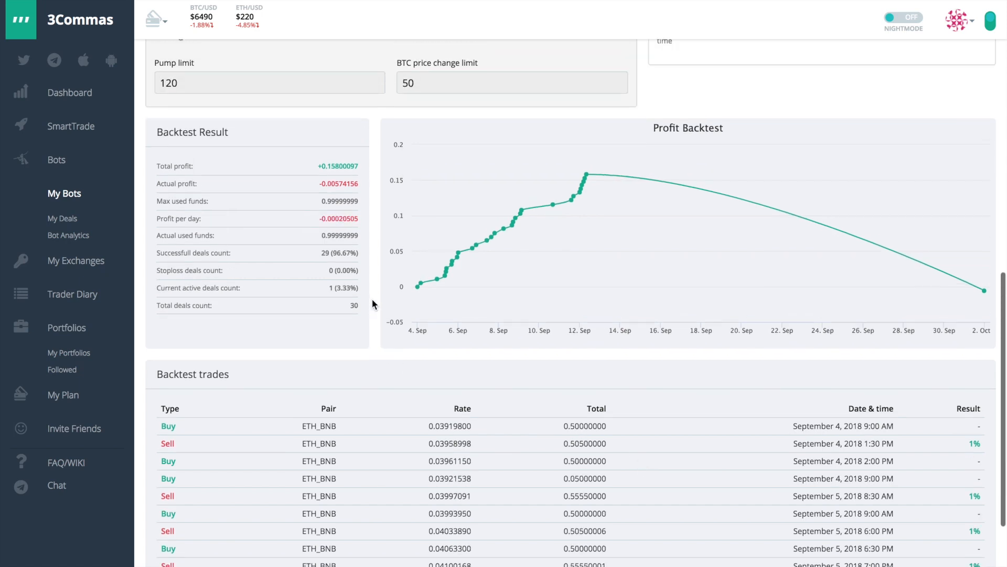
{"action": "scroll", "scroll_direction": "up", "scroll_amount": 3}
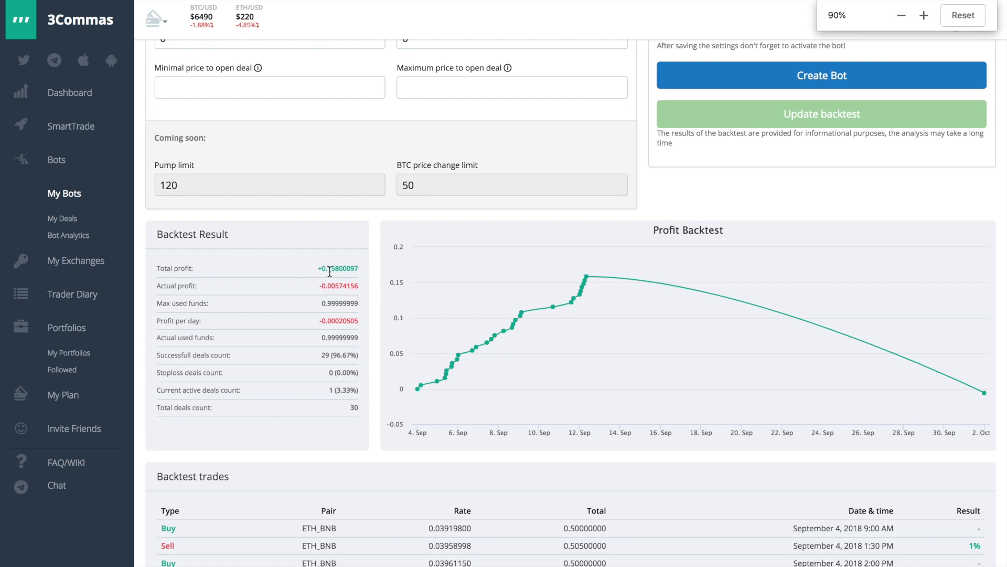
{"action": "left_click", "coordinate": [924, 14]}
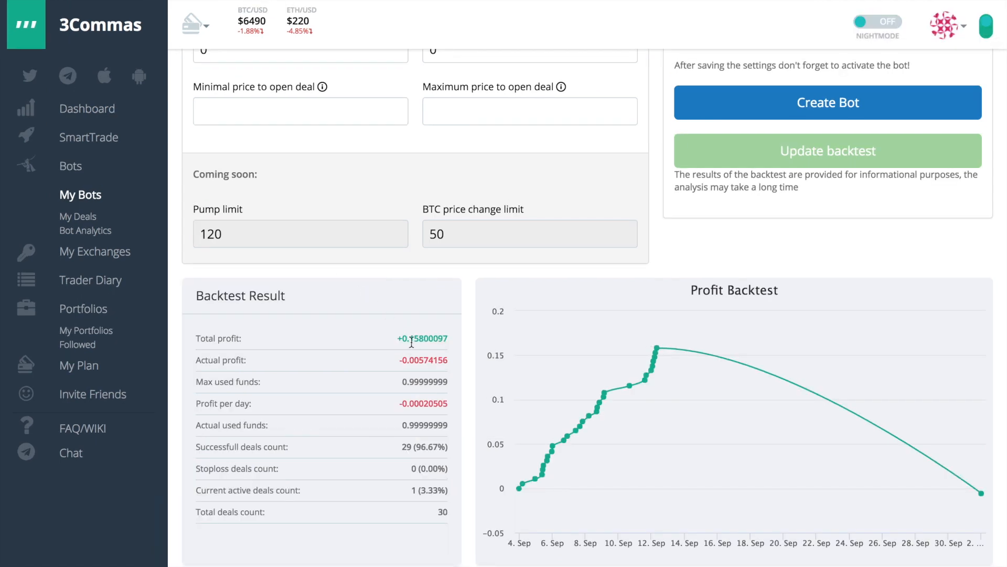
{"action": "mouse_move", "coordinate": [419, 357]}
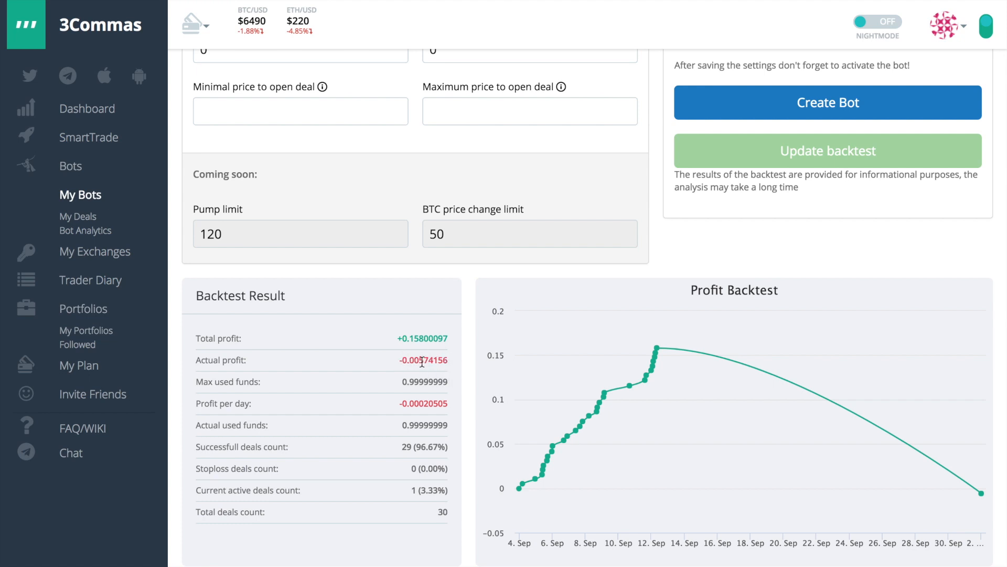
{"action": "mouse_move", "coordinate": [657, 349]}
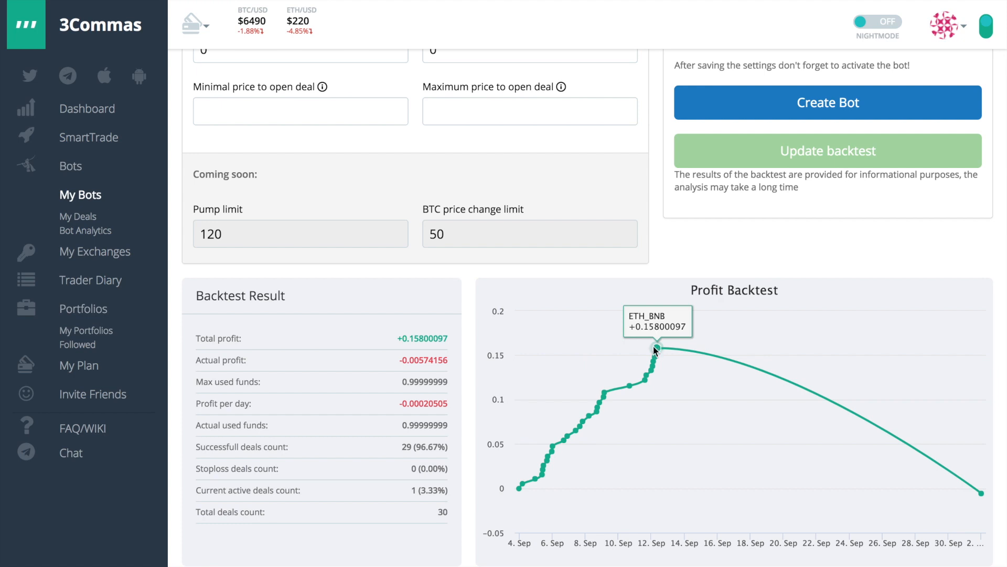
{"action": "mouse_move", "coordinate": [979, 492]}
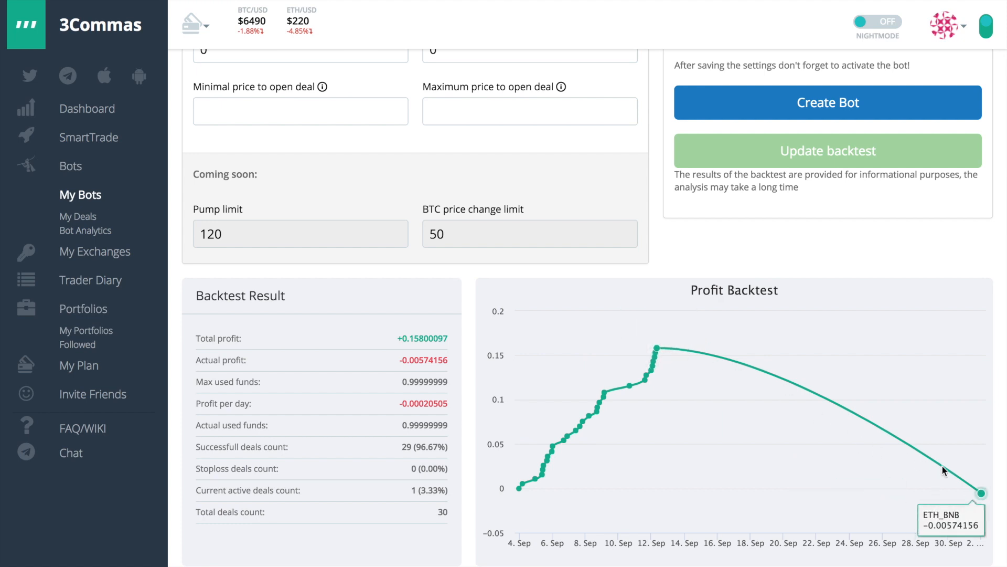
{"action": "mouse_move", "coordinate": [974, 501]}
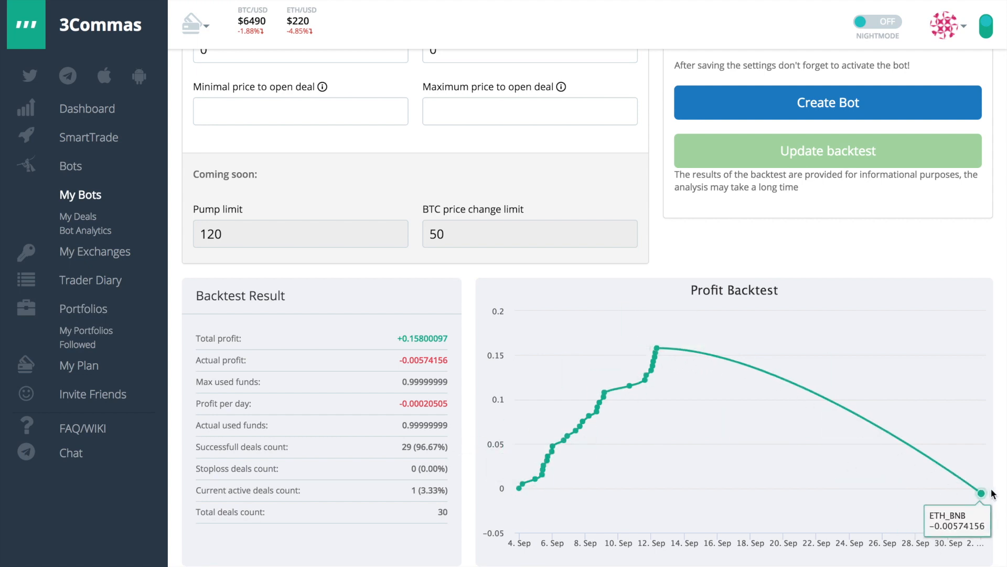
{"action": "mouse_move", "coordinate": [657, 376]}
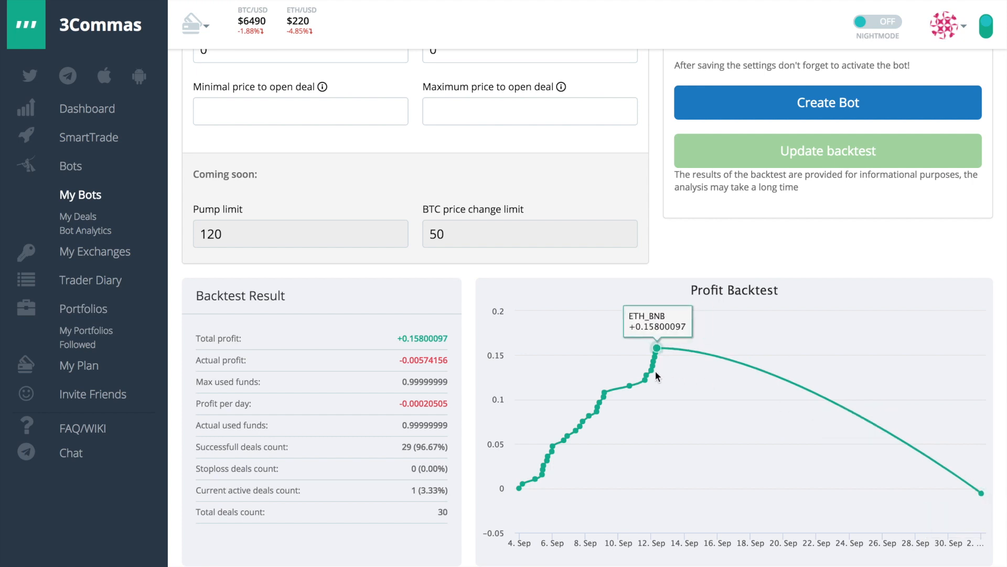
{"action": "mouse_move", "coordinate": [446, 437]}
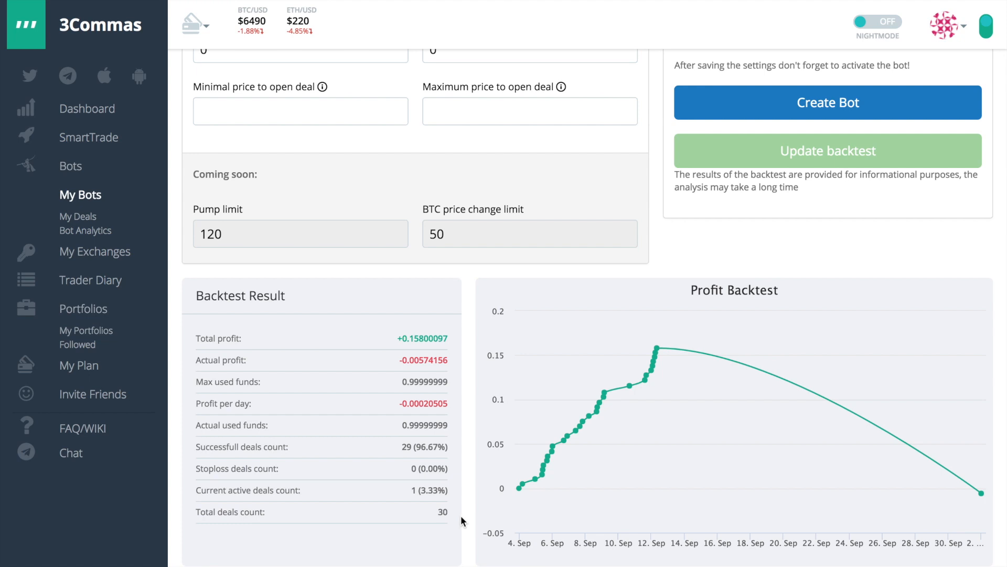
{"action": "mouse_move", "coordinate": [629, 384]}
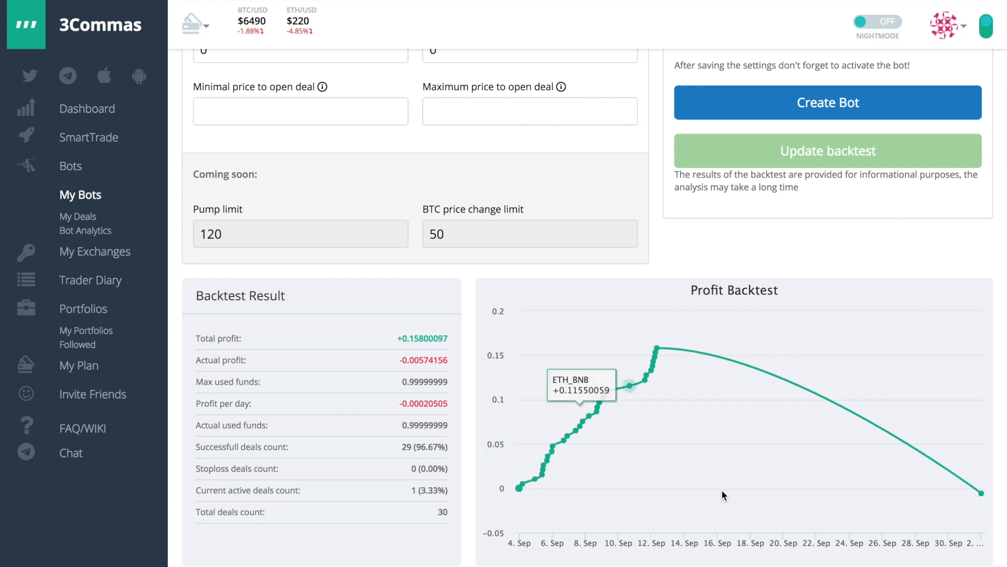
{"action": "mouse_move", "coordinate": [980, 493]}
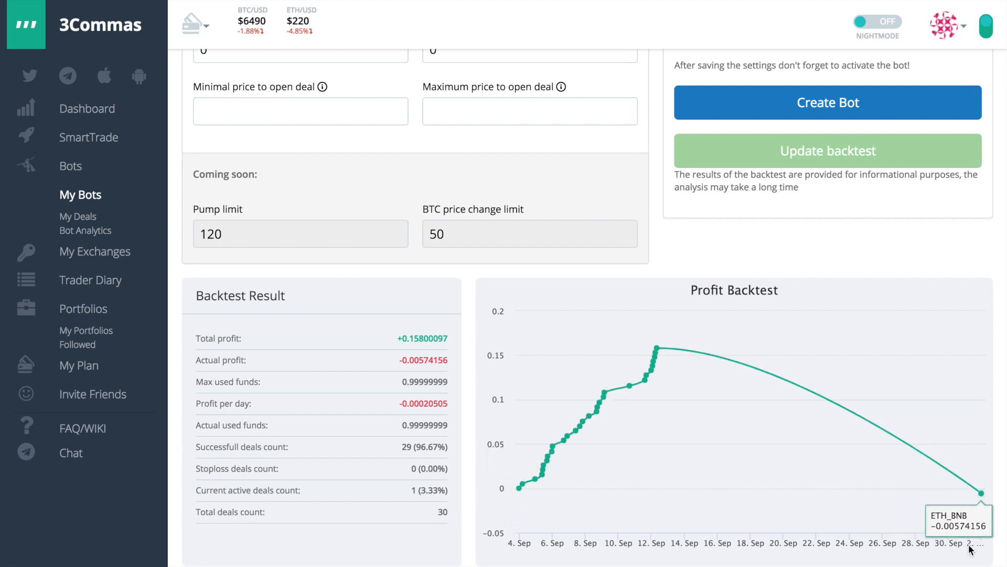
{"action": "mouse_move", "coordinate": [980, 545]}
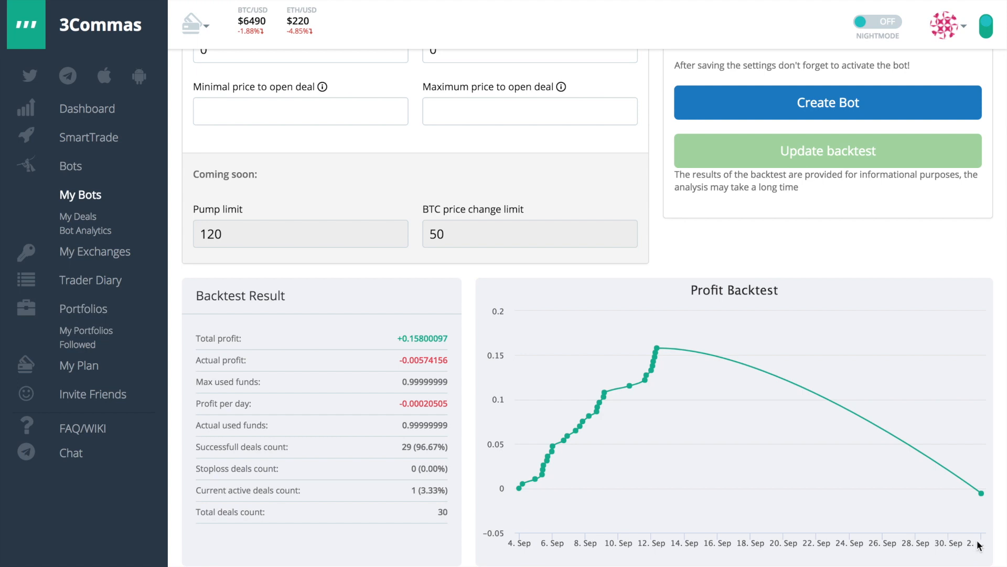
{"action": "mouse_move", "coordinate": [980, 542]}
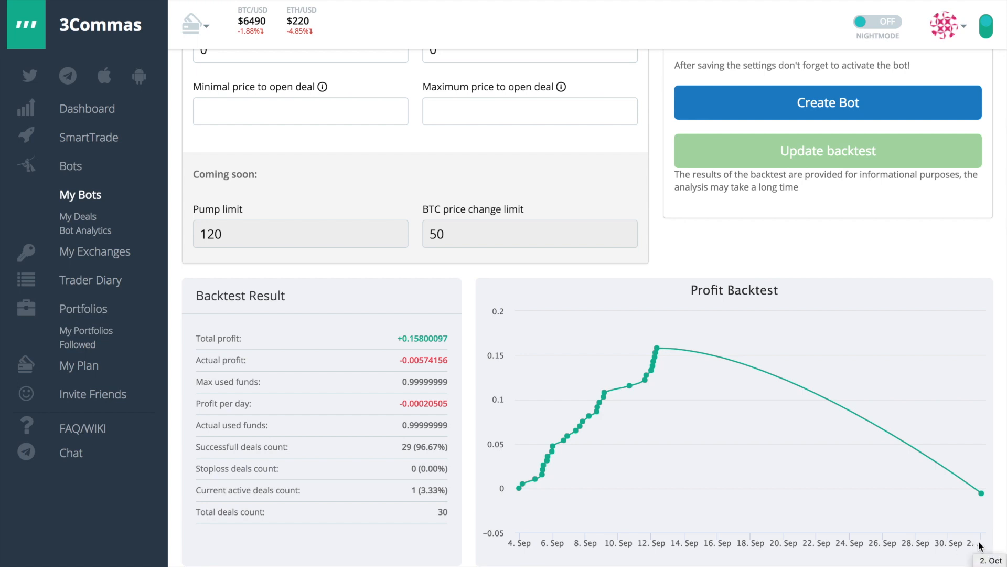
{"action": "mouse_move", "coordinate": [656, 353]}
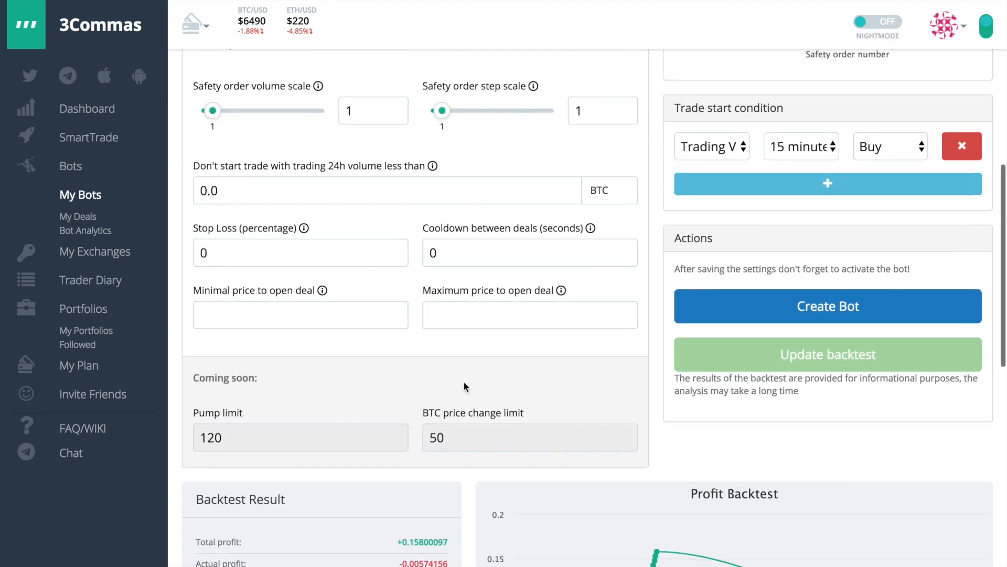
- Enter a 10% stop loss, flagged as needing to exceed the 10% safety order deviation
{"action": "left_click", "coordinate": [300, 251]}
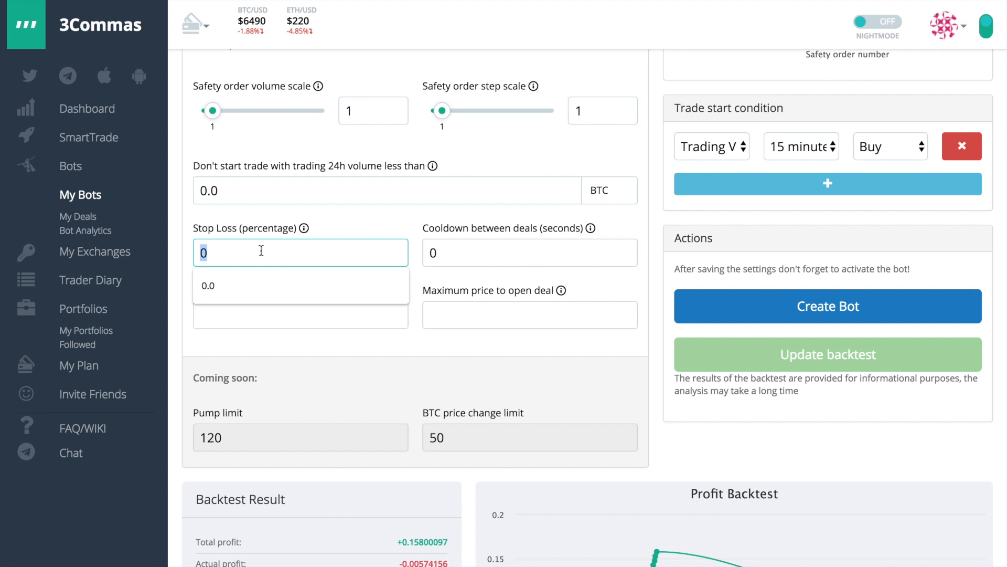
{"action": "type", "text": "9"}
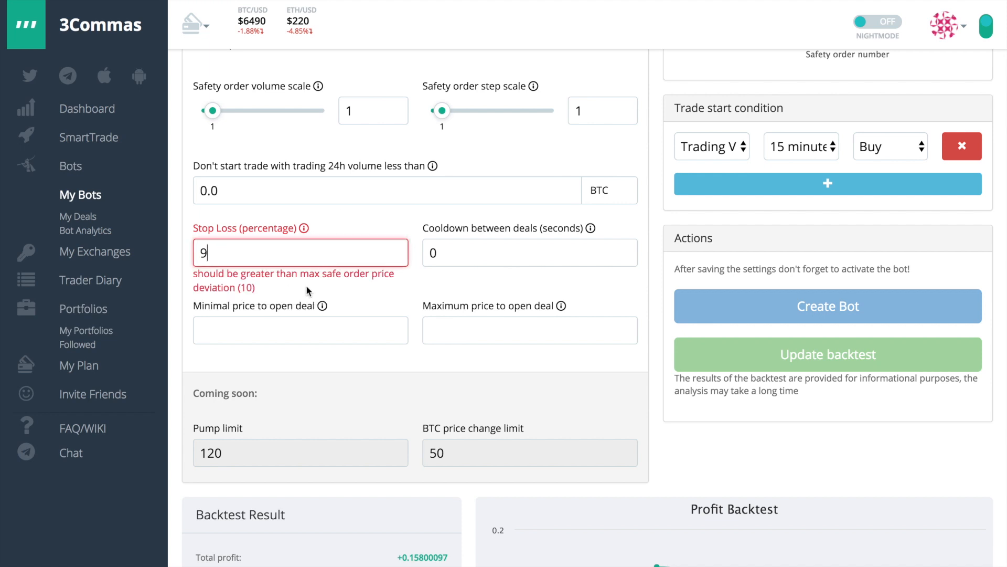
{"action": "type", "text": "0"}
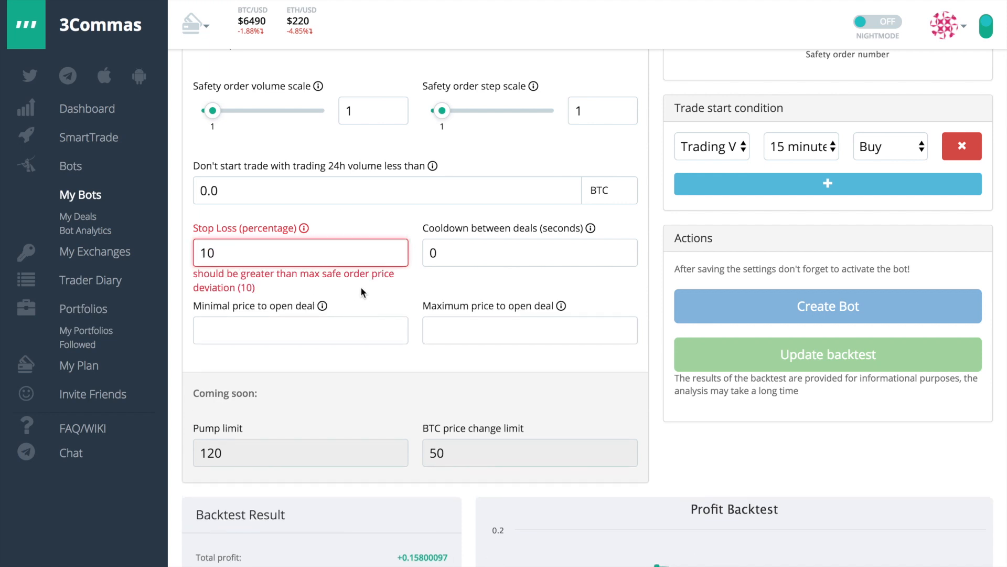
{"action": "left_click", "coordinate": [300, 251]}
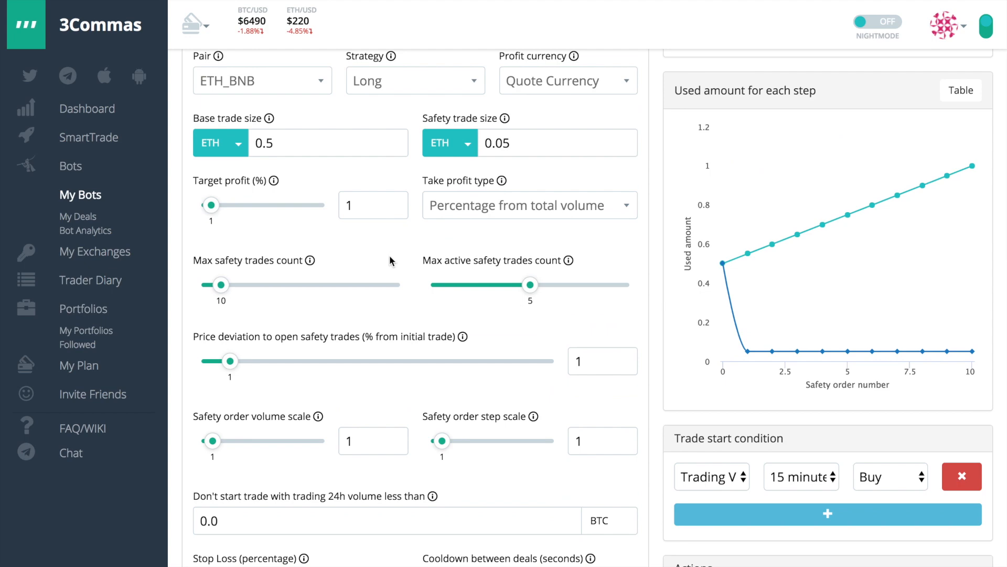
- Lower the safety order step scale to 0.89 and set the stop loss to 7%
{"action": "scroll", "scroll_direction": "down", "scroll_amount": 3}
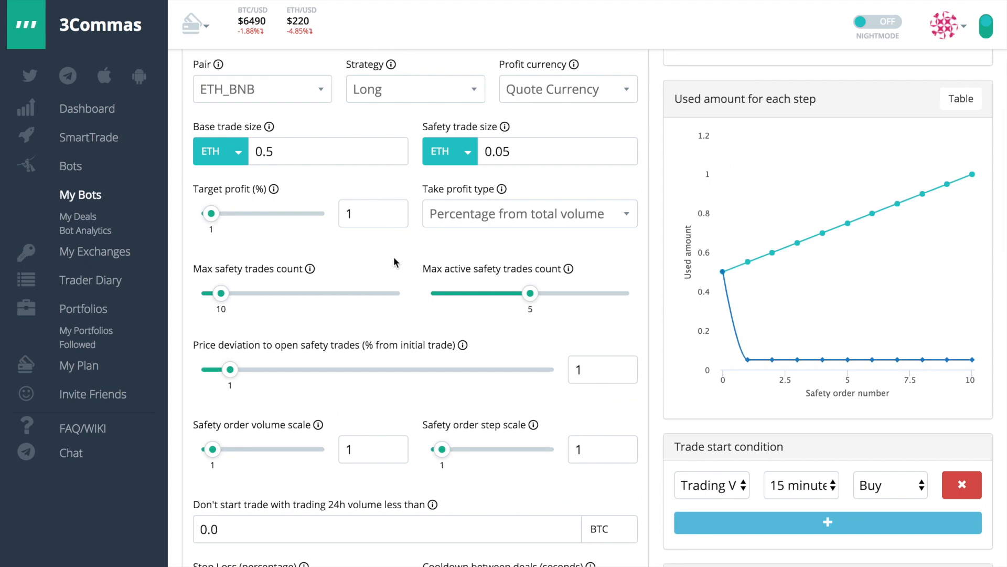
{"action": "mouse_move", "coordinate": [435, 313]}
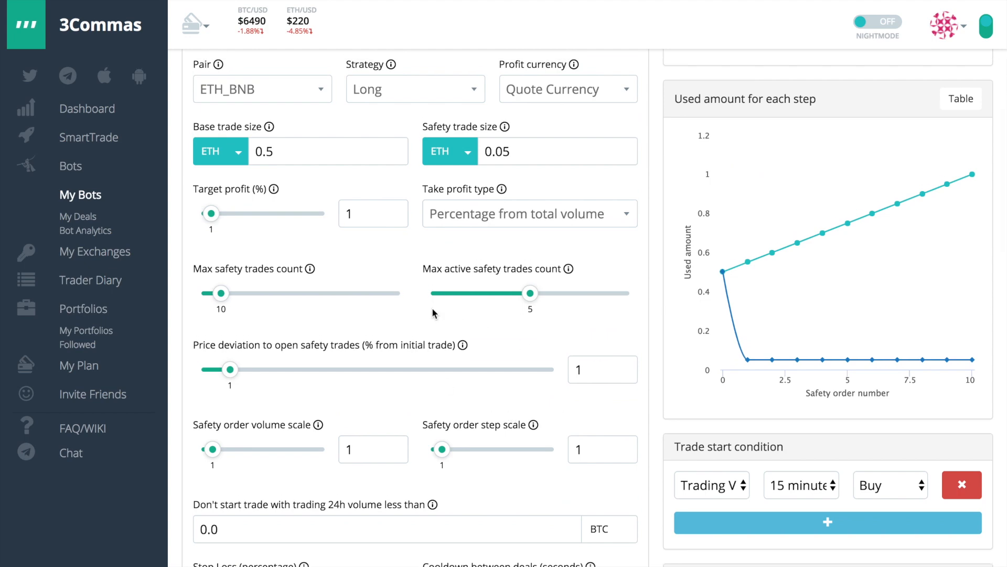
{"action": "scroll", "scroll_direction": "down", "scroll_amount": 3}
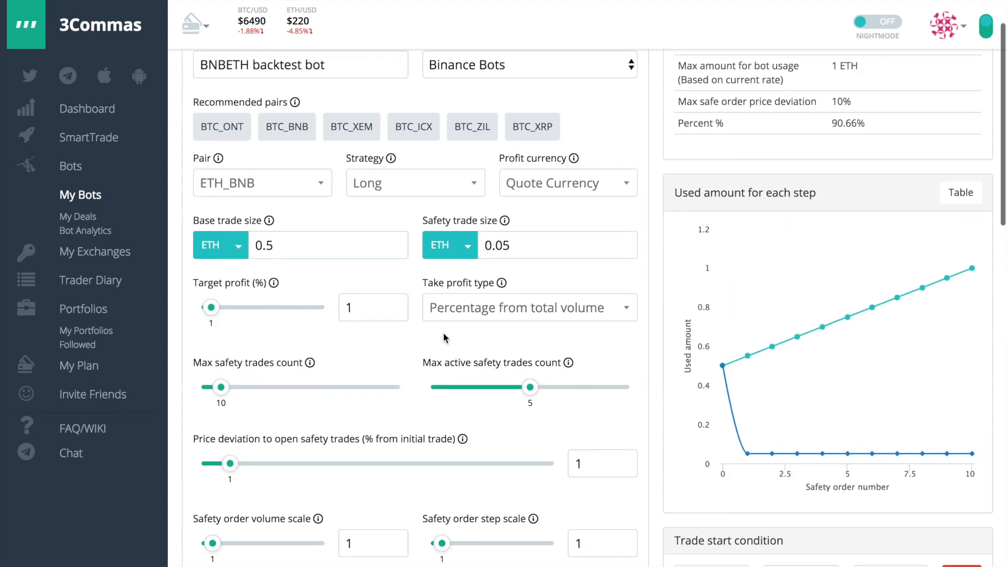
{"action": "scroll", "scroll_direction": "down", "scroll_amount": 3}
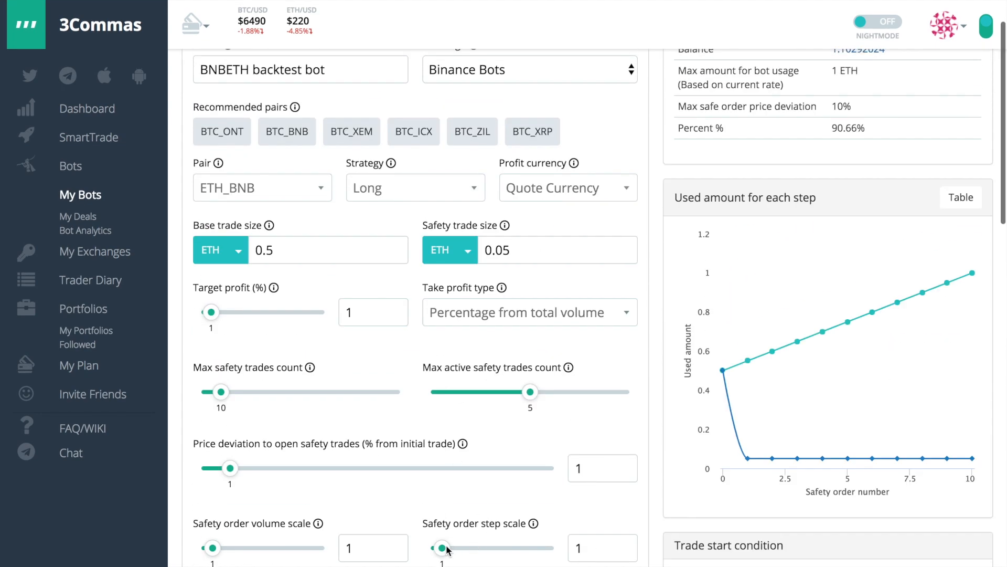
{"action": "left_click_drag", "start_coordinate": [448, 548], "coordinate": [442, 548]}
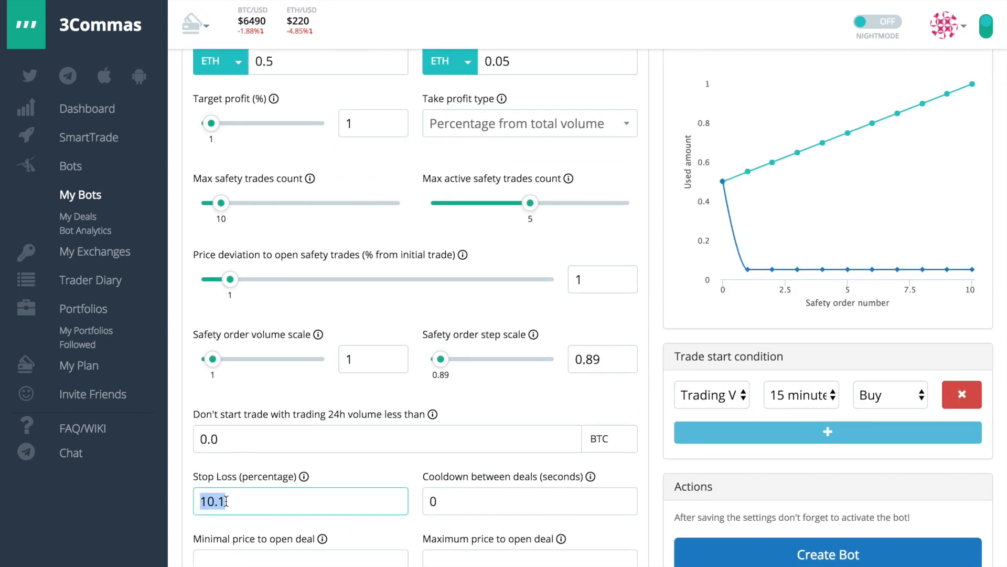
{"action": "type", "text": "7"}
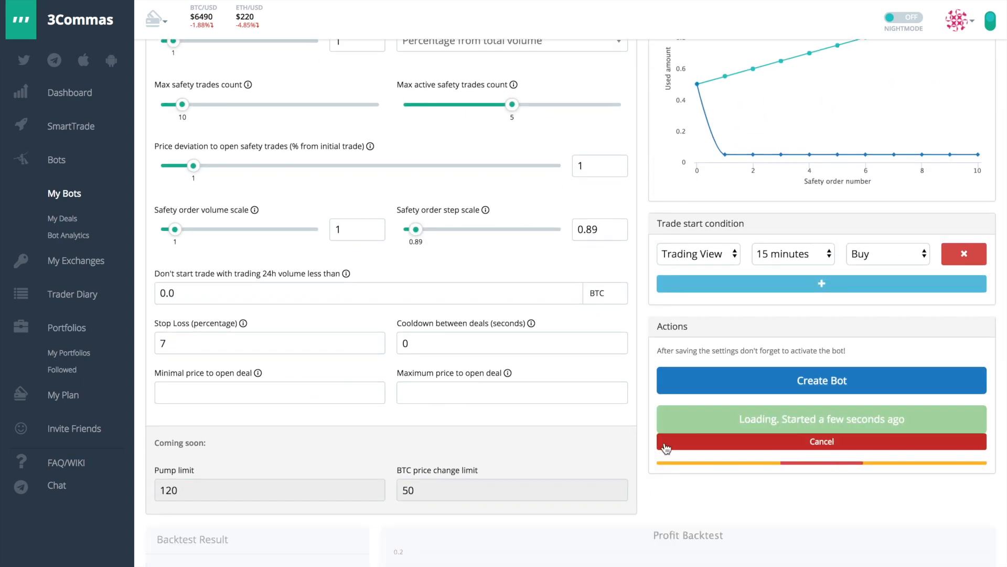
- View the updated backtest: 53 deals, 49 successful, 4 stop-losses, +0.0706 actual profit
{"action": "scroll", "scroll_direction": "down", "scroll_amount": 3}
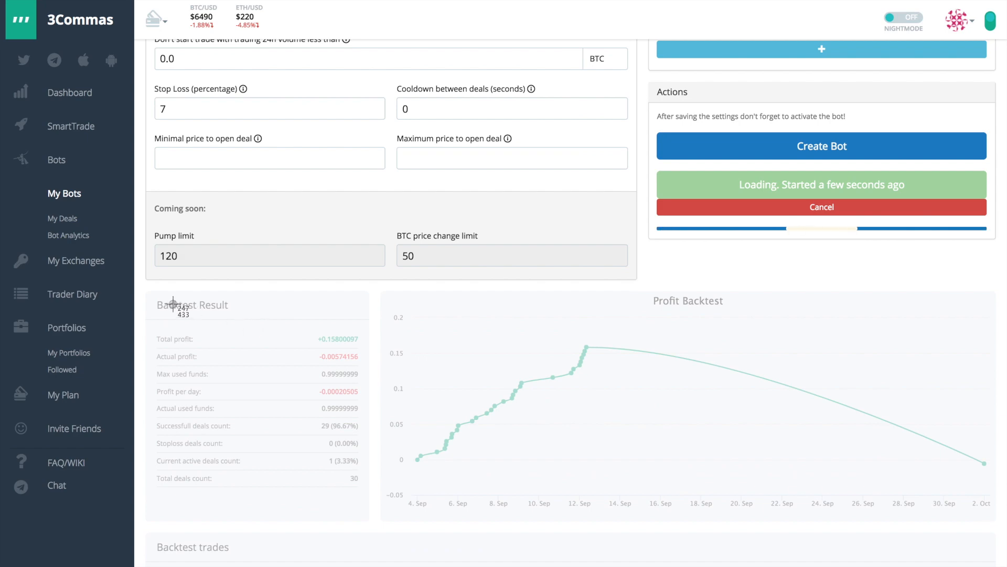
{"action": "scroll", "scroll_direction": "down", "scroll_amount": 3}
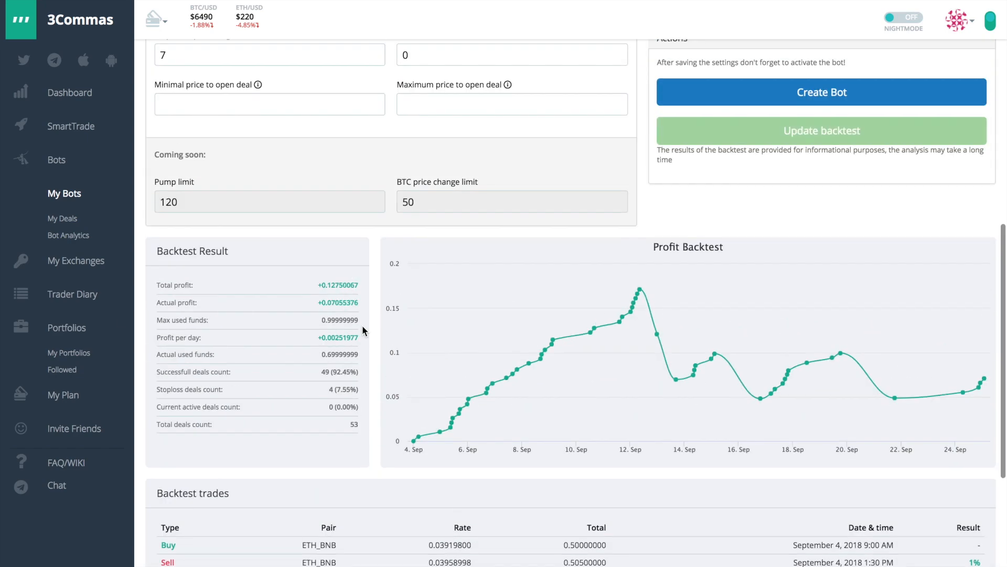
{"action": "mouse_move", "coordinate": [369, 331]}
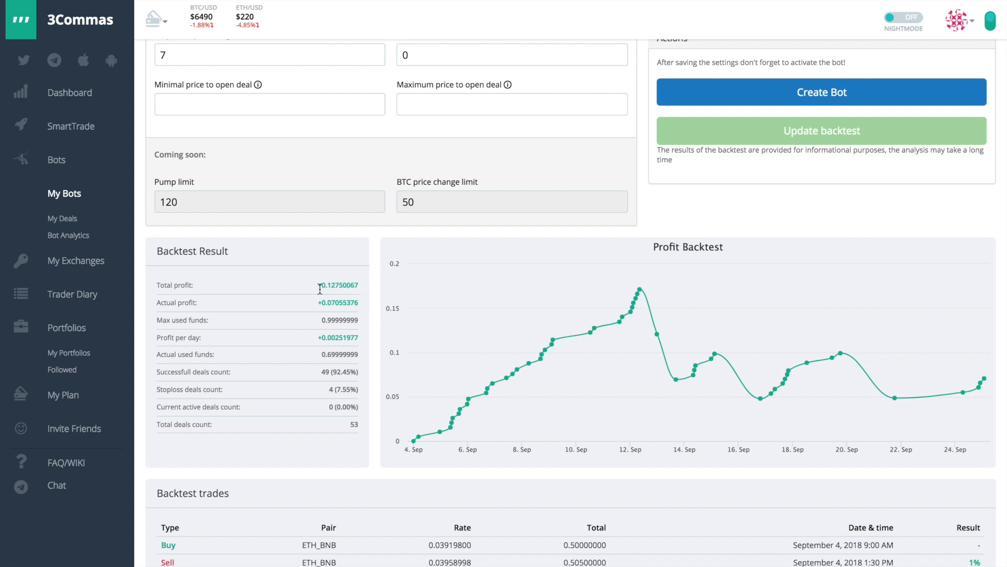
{"action": "mouse_move", "coordinate": [382, 406]}
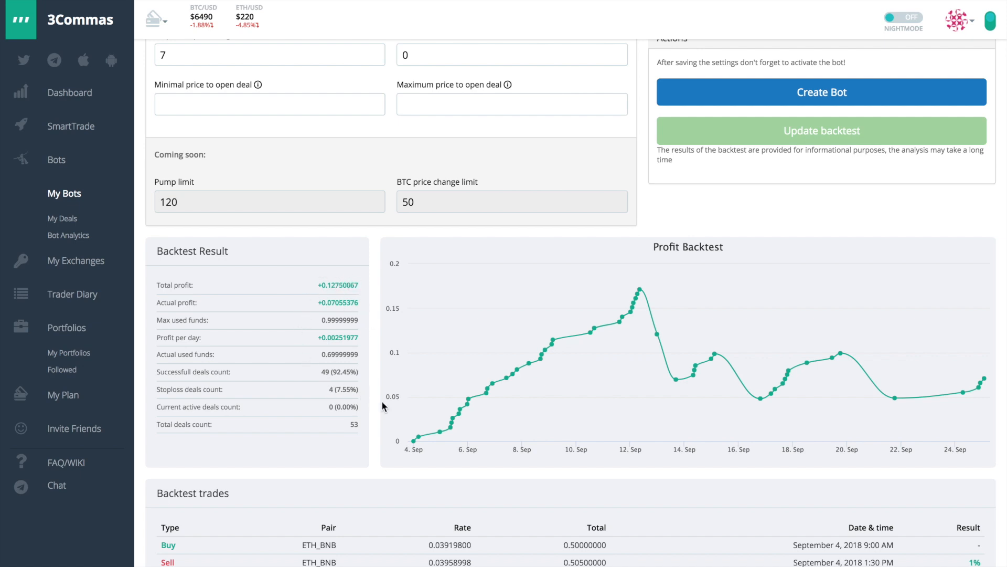
{"action": "mouse_move", "coordinate": [656, 334]}
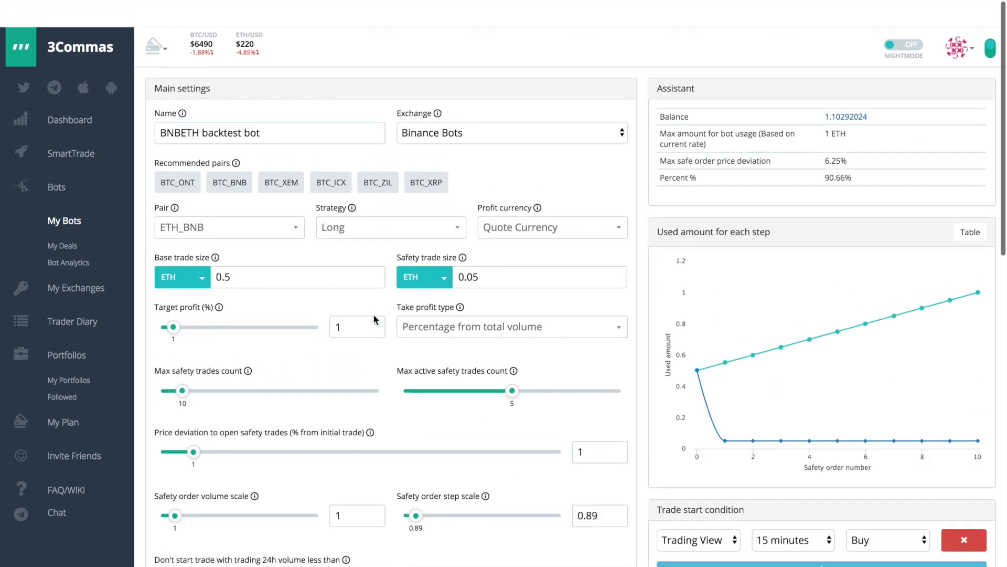
{"action": "scroll", "scroll_direction": "down", "scroll_amount": 3}
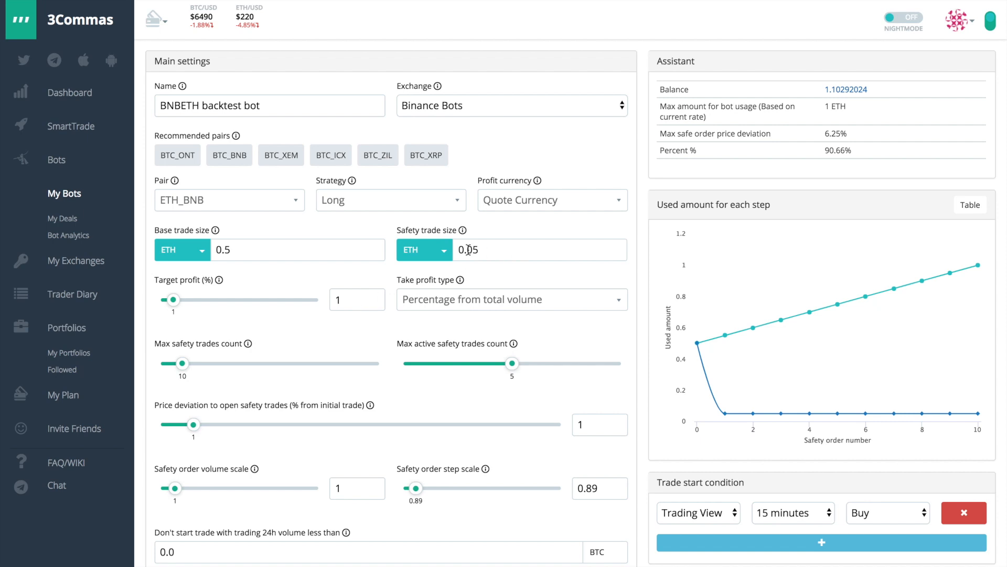
{"action": "mouse_move", "coordinate": [377, 345]}
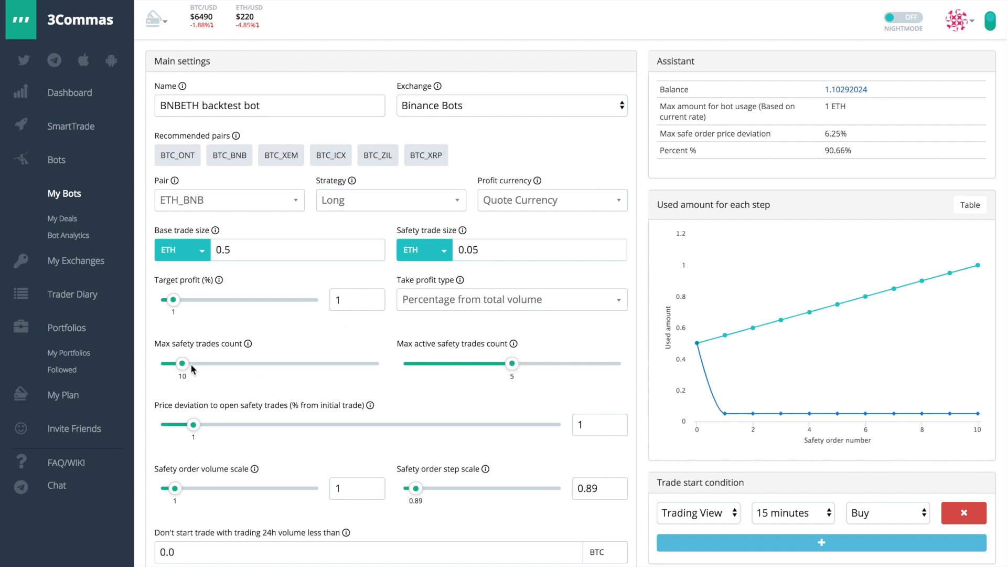
{"action": "scroll", "scroll_direction": "down", "scroll_amount": 3}
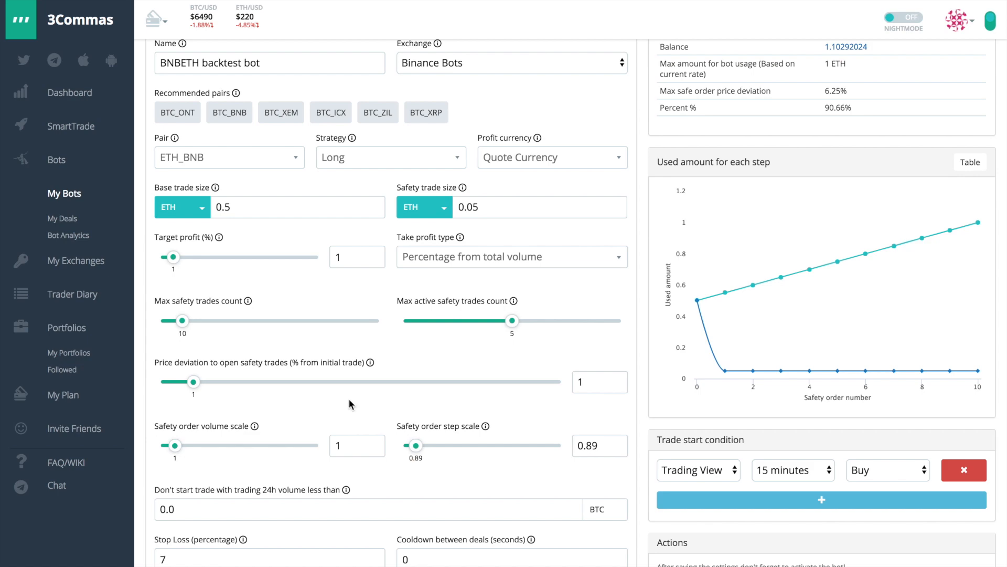
{"action": "scroll", "scroll_direction": "down", "scroll_amount": 3}
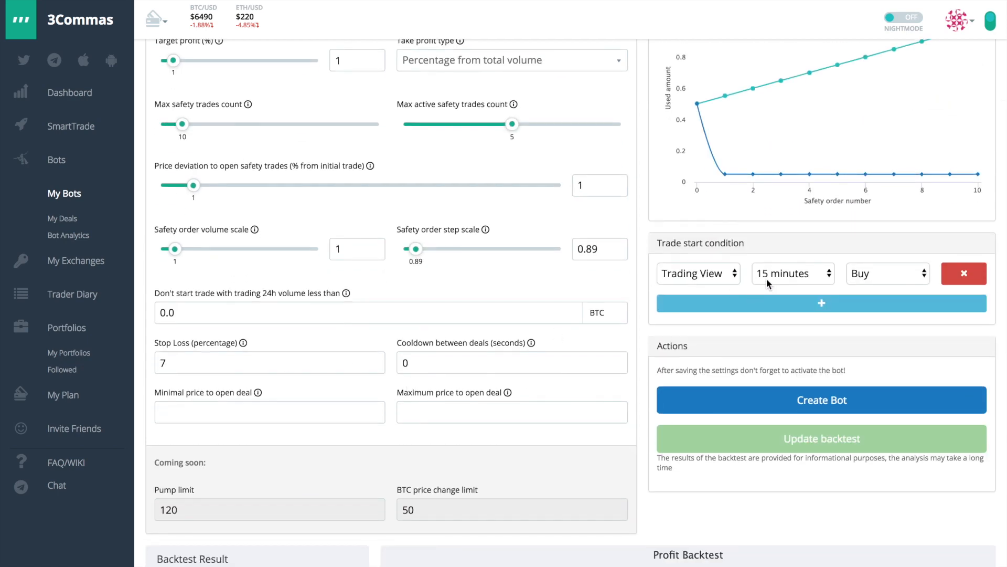
- Change the trade start condition from Trading View to 'Open new trade asap'
{"action": "left_click", "coordinate": [697, 273]}
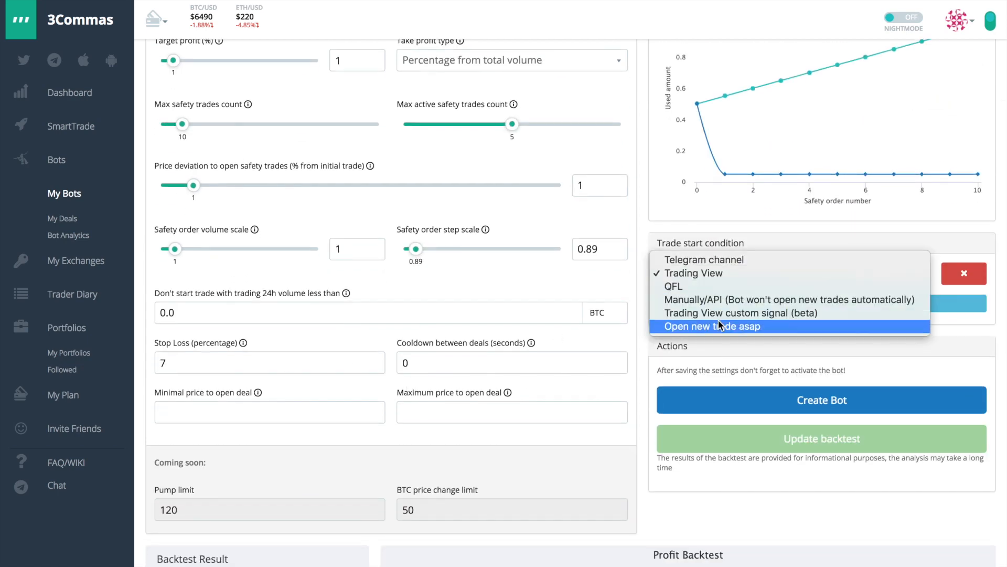
{"action": "left_click", "coordinate": [710, 325]}
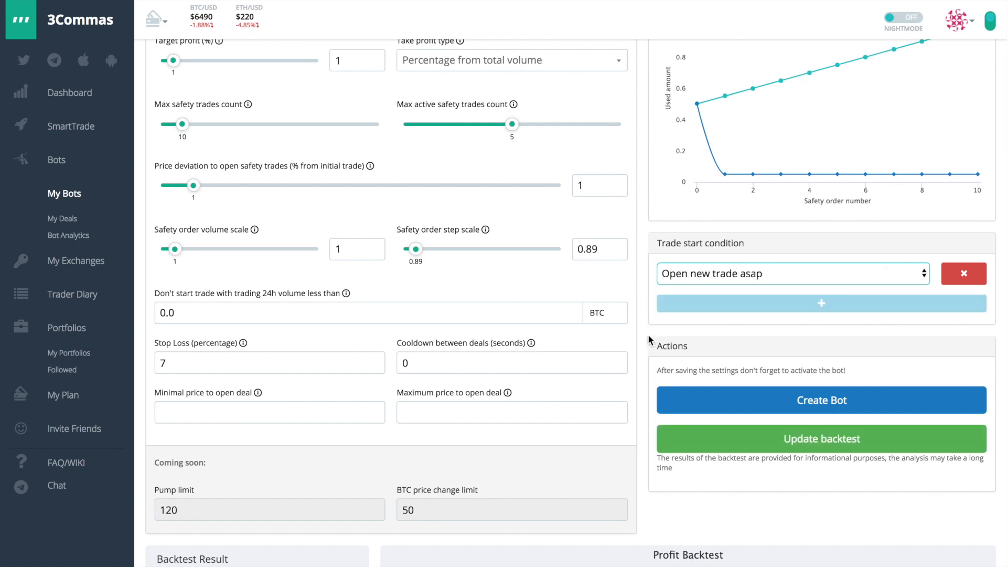
{"action": "scroll", "scroll_direction": "down", "scroll_amount": 3}
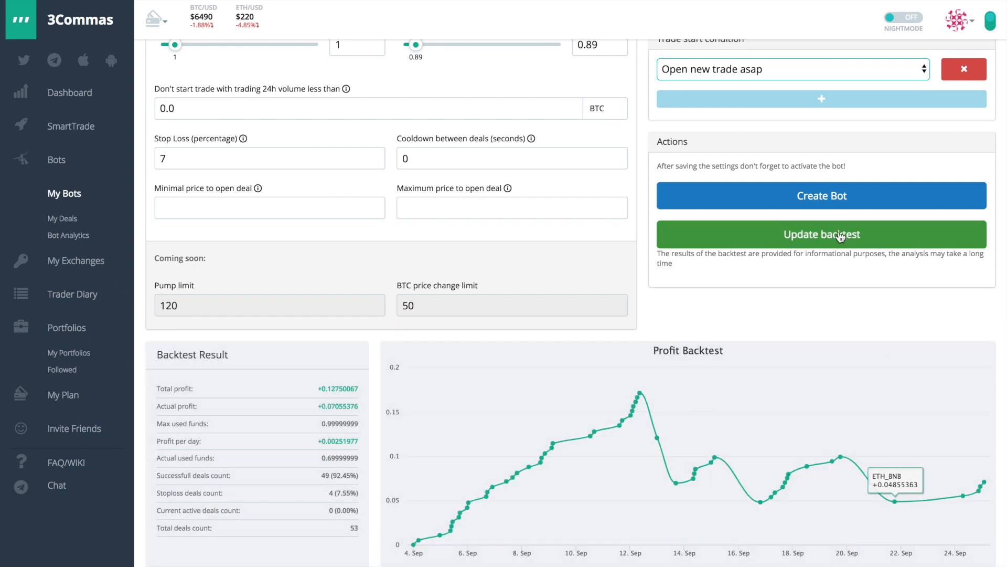
- Rerun the backtest with the asap condition, showing +0.185 total profit and 70 successful deals
{"action": "left_click", "coordinate": [820, 233]}
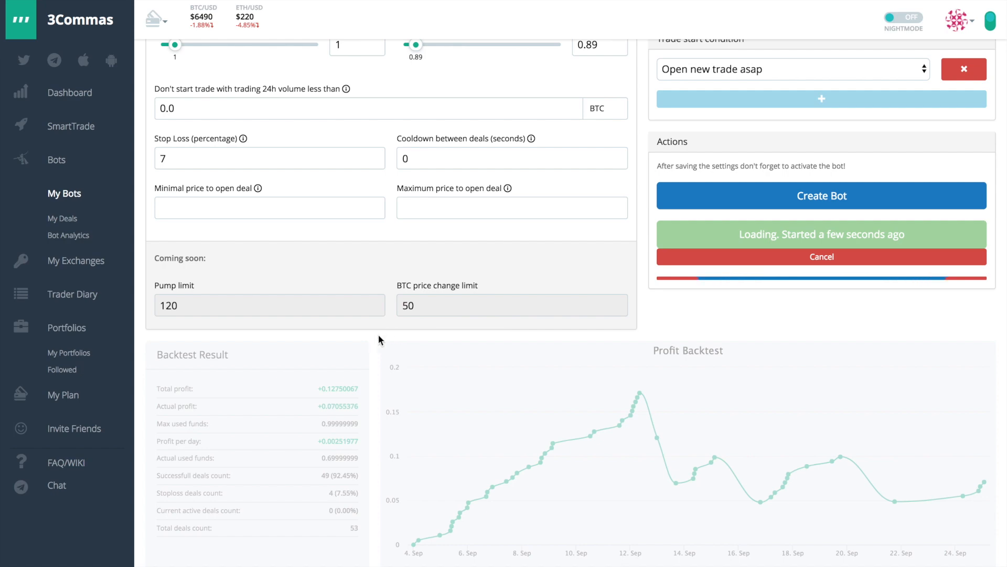
{"action": "scroll", "scroll_direction": "down", "scroll_amount": 3}
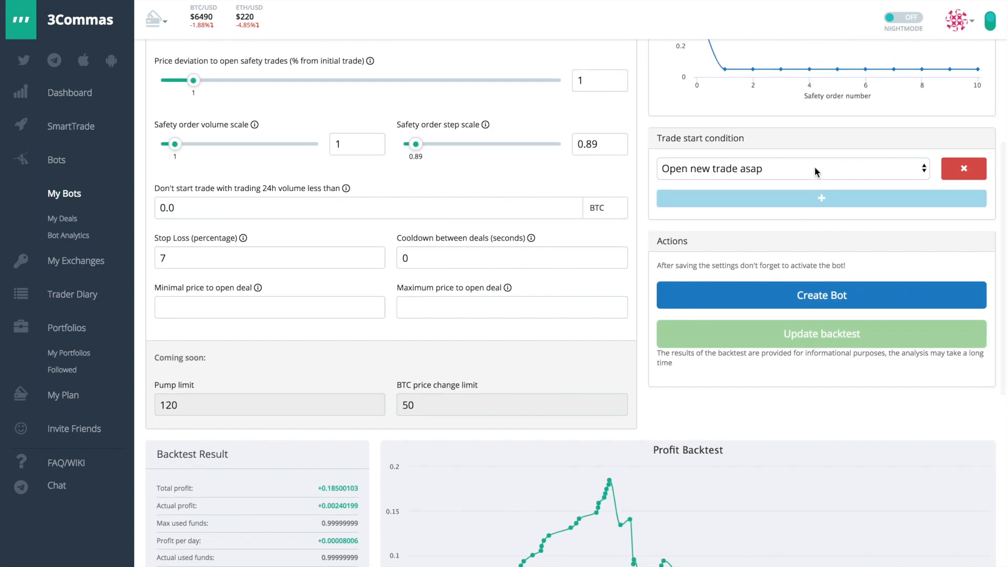
{"action": "left_click", "coordinate": [789, 168]}
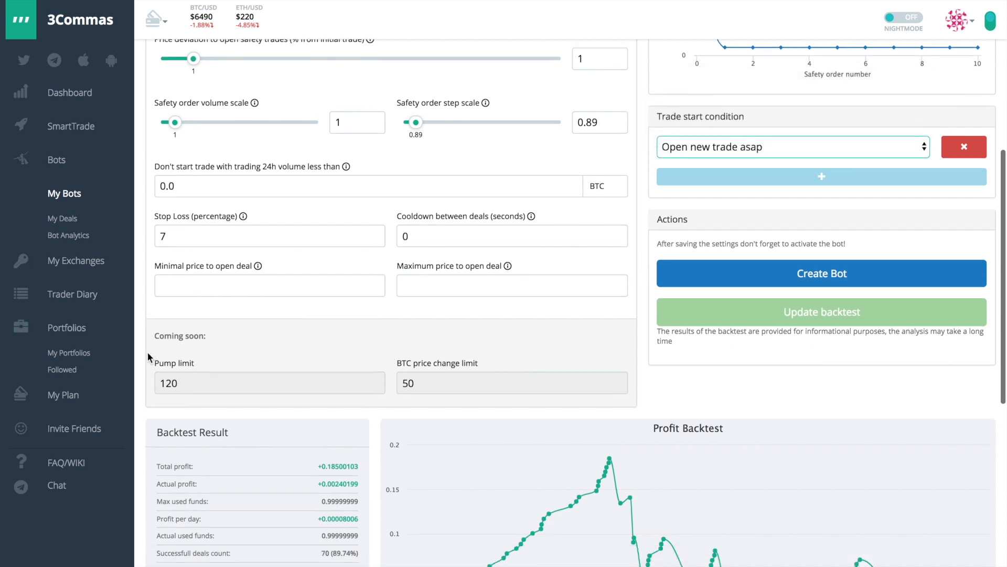
{"action": "scroll", "scroll_direction": "down", "scroll_amount": 3}
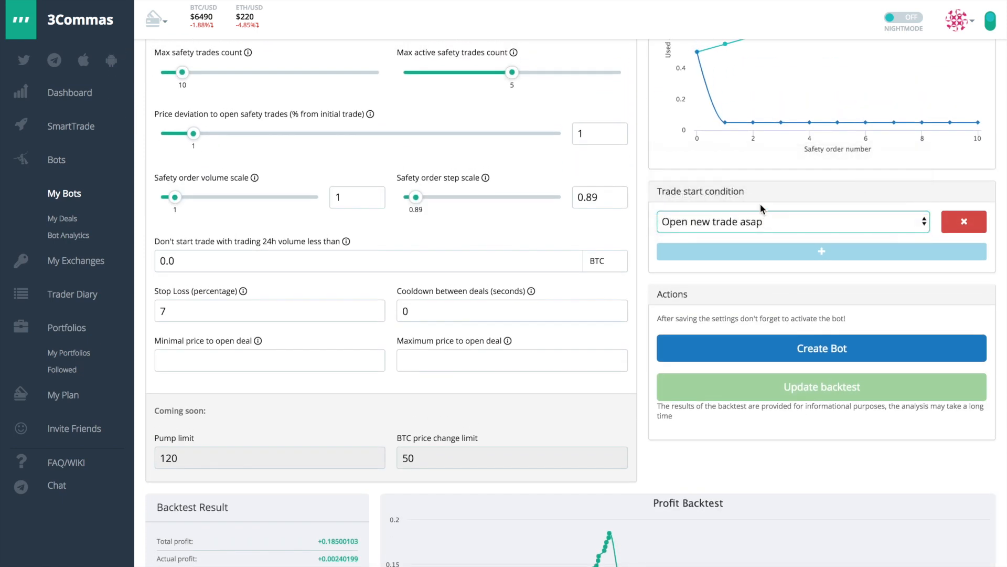
- Use the TradingView Composite buy signal as trade start condition and update the backtest
{"action": "left_click", "coordinate": [792, 222]}
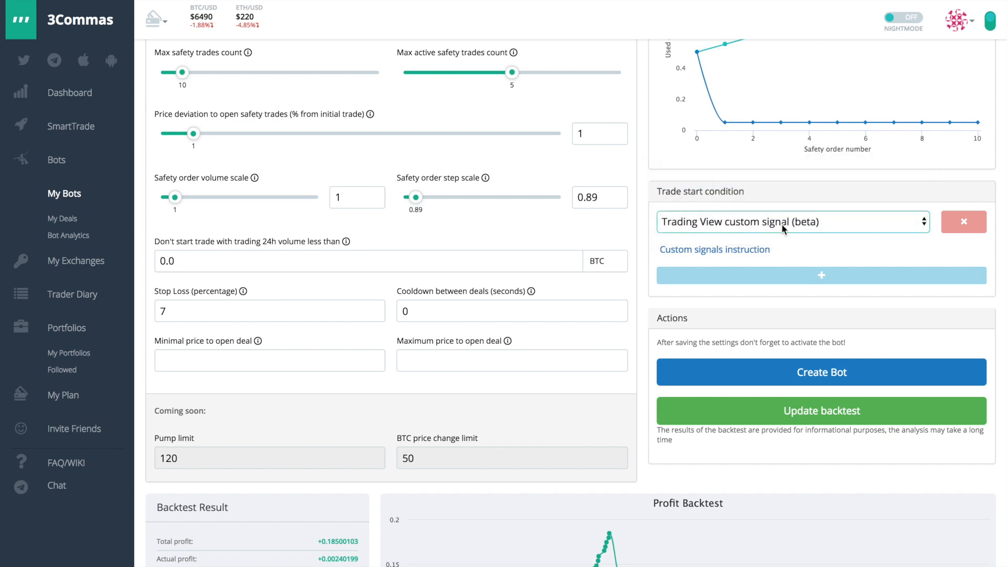
{"action": "left_click", "coordinate": [790, 221]}
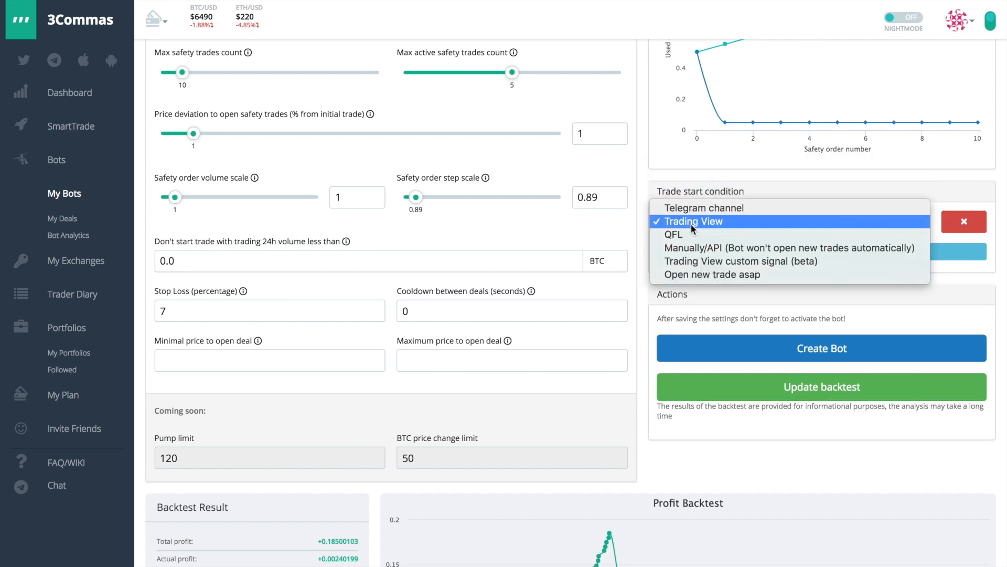
{"action": "left_click", "coordinate": [694, 222]}
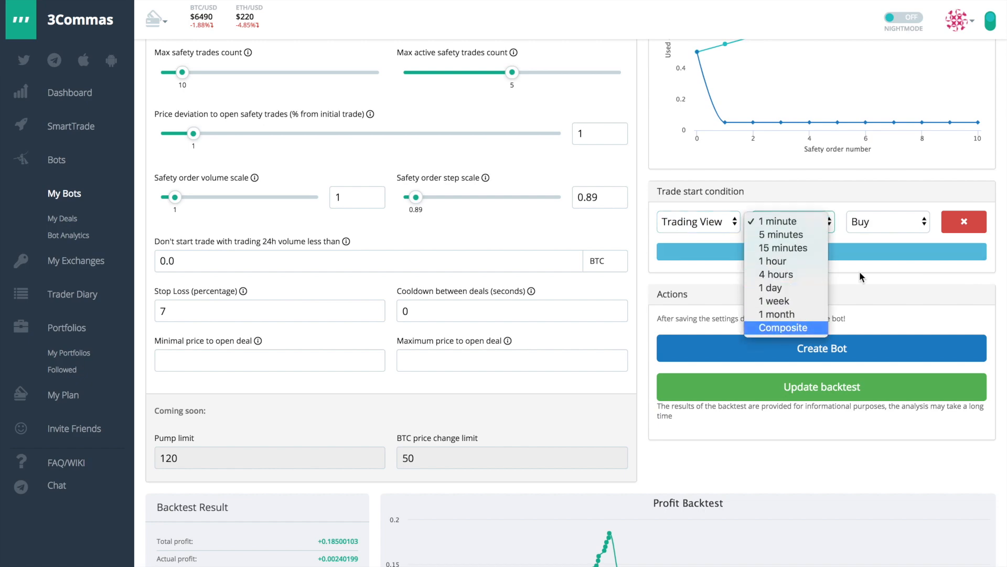
{"action": "left_click", "coordinate": [783, 328]}
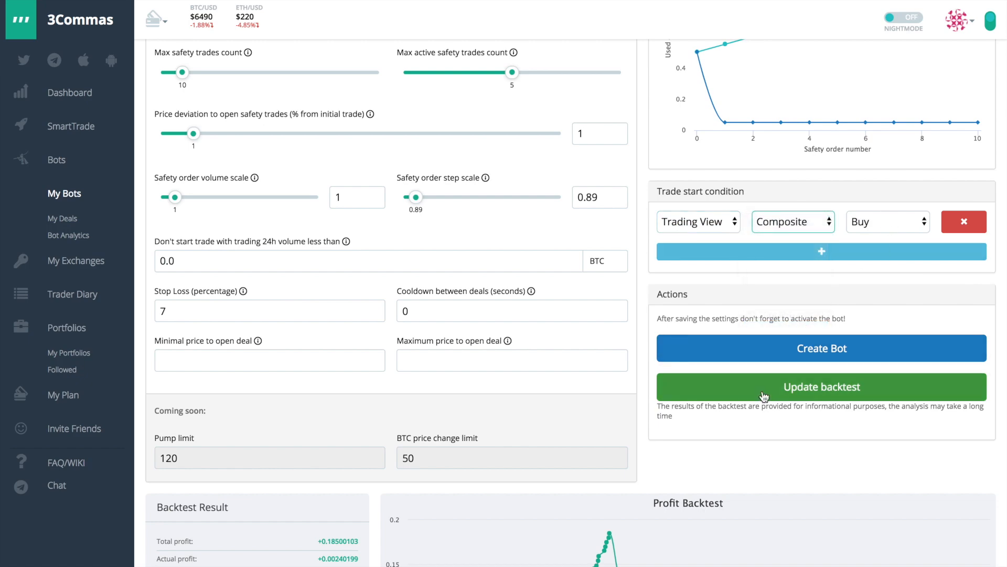
{"action": "left_click", "coordinate": [820, 386]}
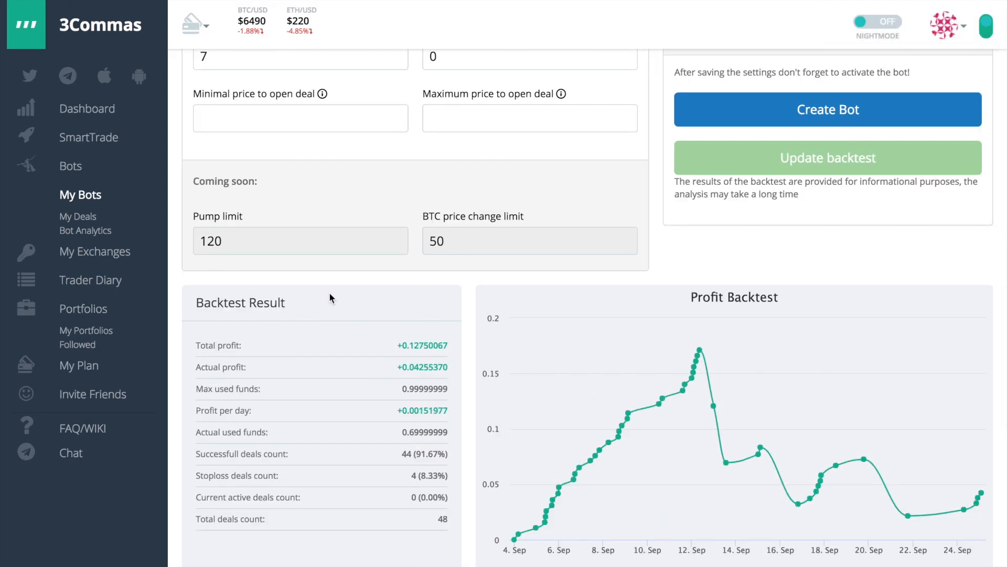
- Enter 0.5% target profit and review the updated backtest result of 86 deals
{"action": "scroll", "scroll_direction": "up", "scroll_amount": 3}
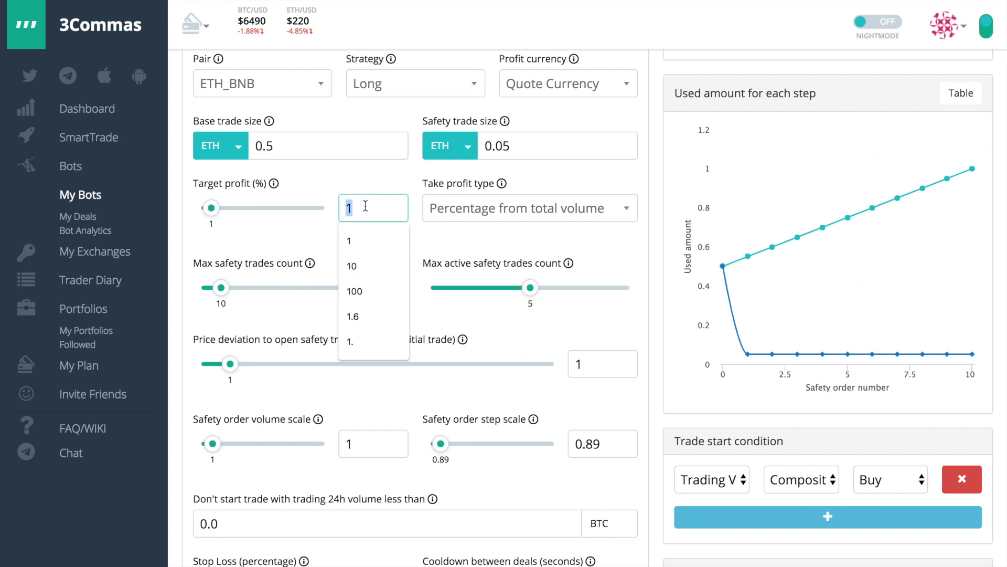
{"action": "type", "text": "0.5"}
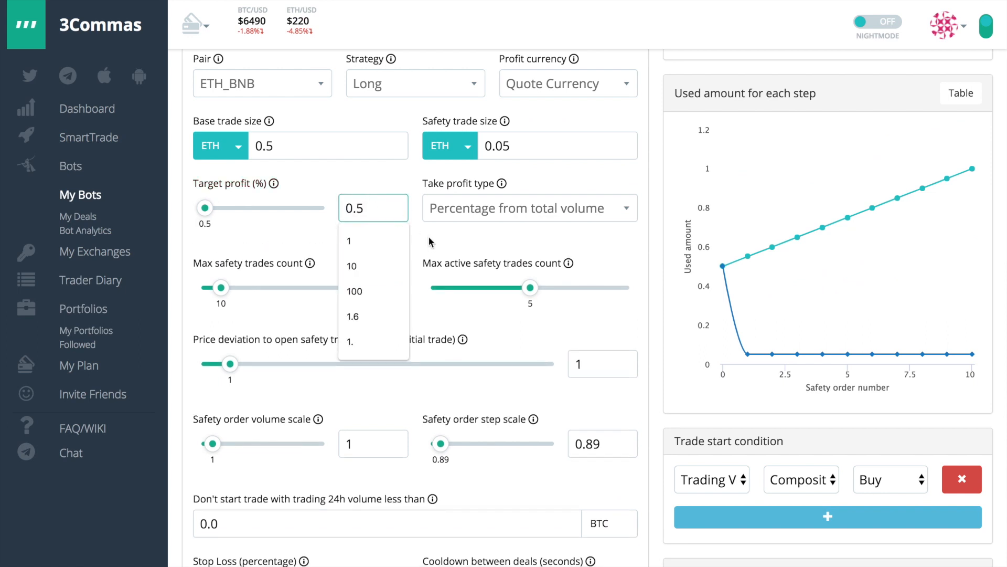
{"action": "left_click", "coordinate": [603, 364]}
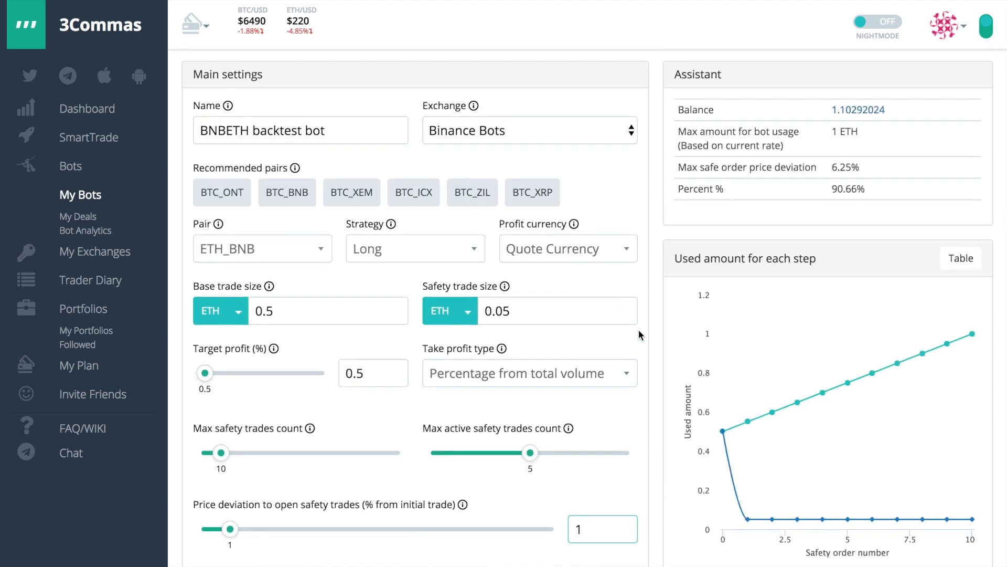
{"action": "scroll", "scroll_direction": "down", "scroll_amount": 3}
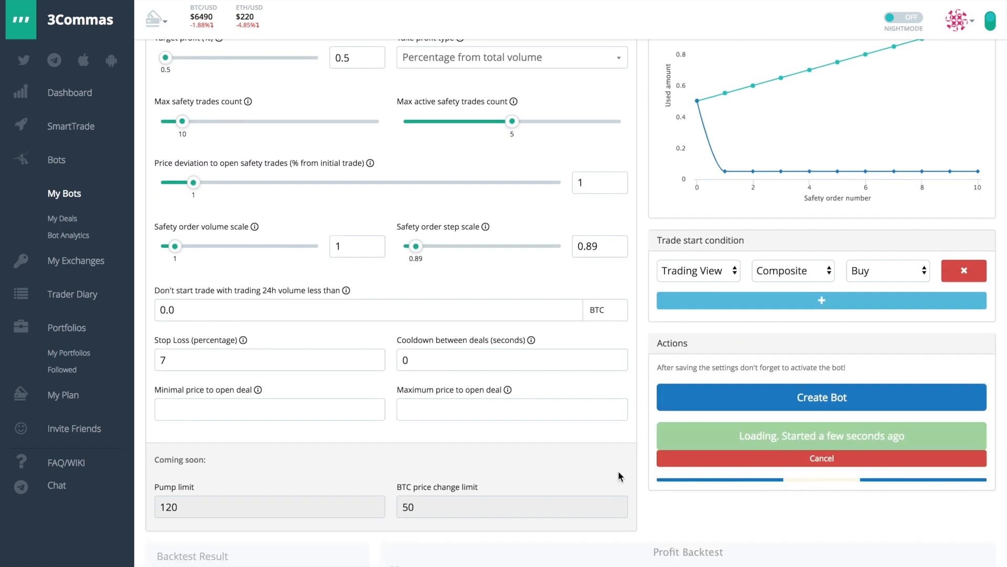
{"action": "scroll", "scroll_direction": "down", "scroll_amount": 3}
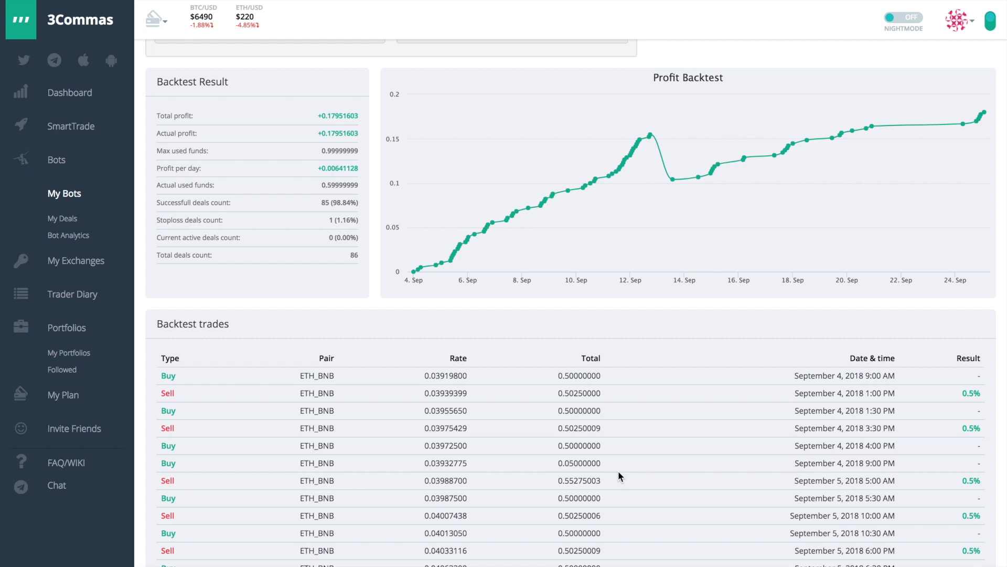
{"action": "mouse_move", "coordinate": [392, 305]}
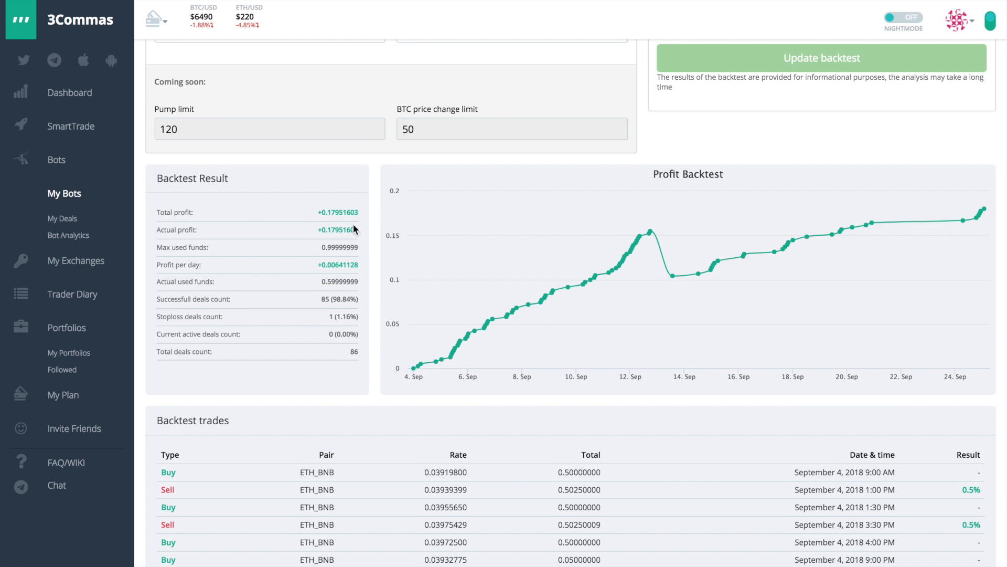
{"action": "mouse_move", "coordinate": [346, 242]}
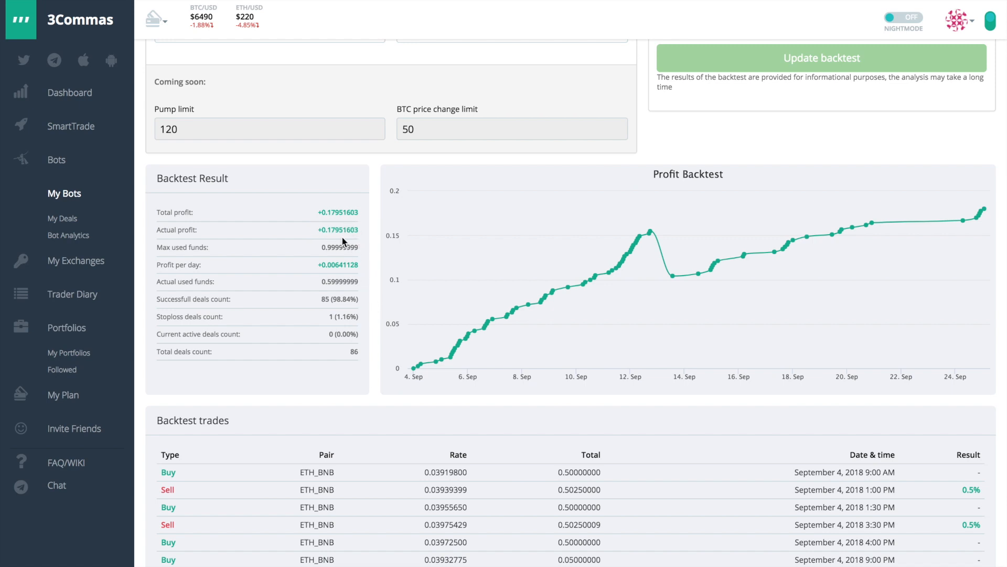
{"action": "mouse_move", "coordinate": [313, 243]}
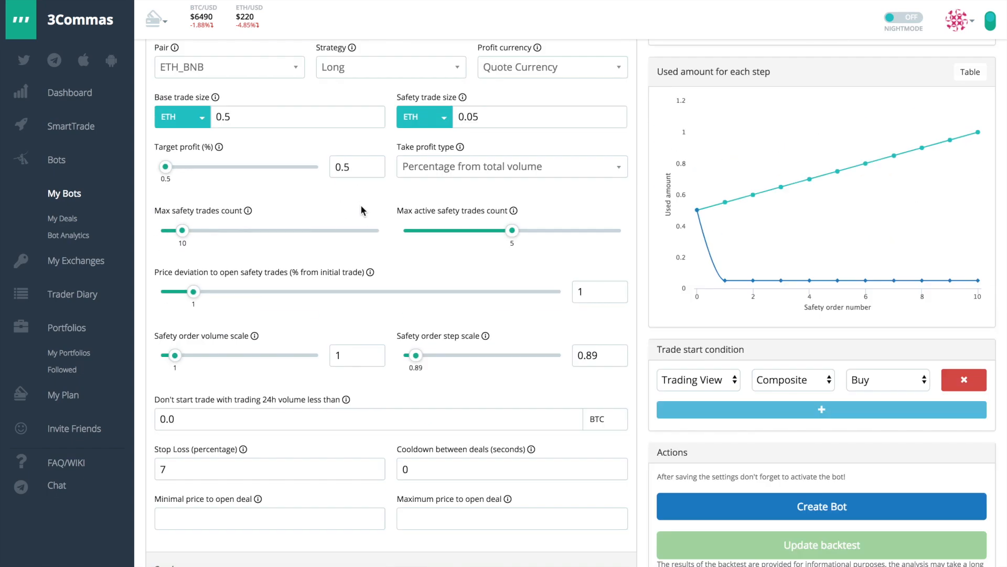
- Change target profit to 2% and update the backtest, reviewing the 25 resulting deals
{"action": "scroll", "scroll_direction": "down", "scroll_amount": 3}
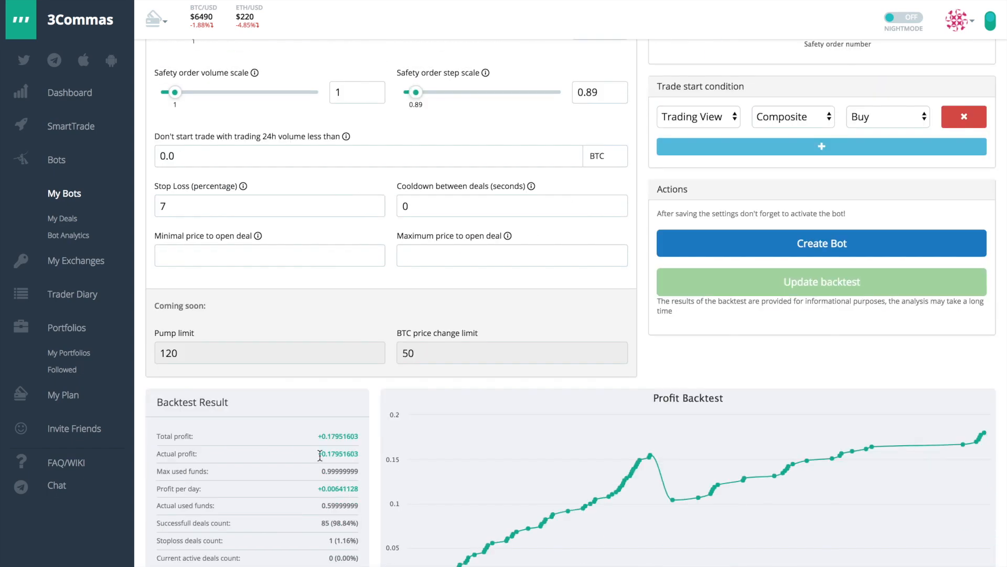
{"action": "double_click", "coordinate": [337, 453]}
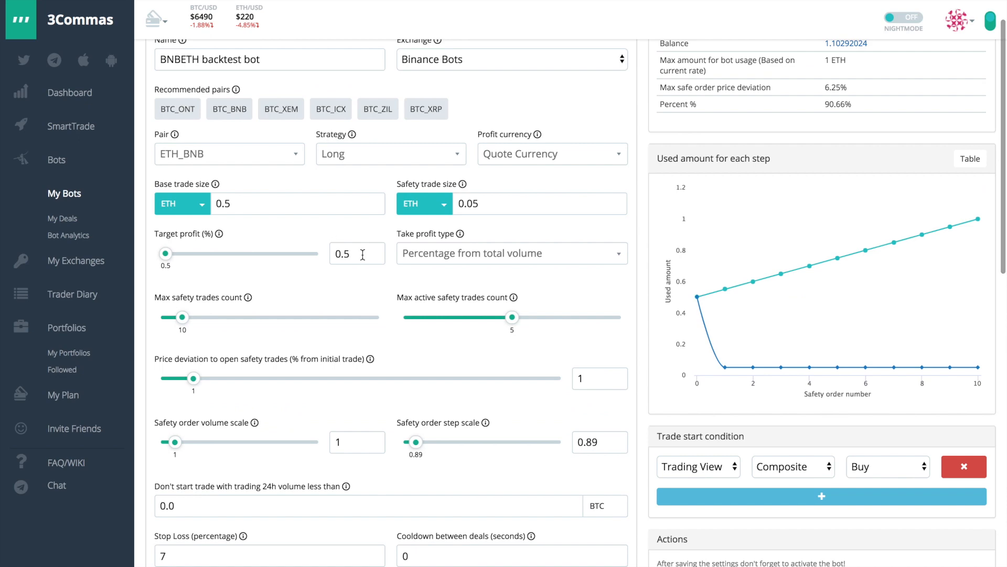
{"action": "left_click", "coordinate": [357, 253]}
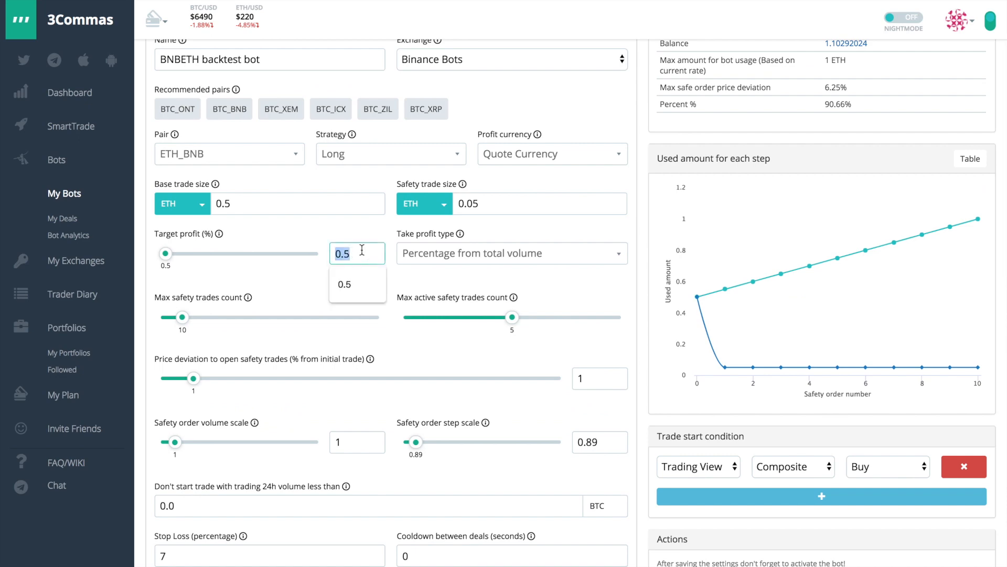
{"action": "scroll", "scroll_direction": "down", "scroll_amount": 3}
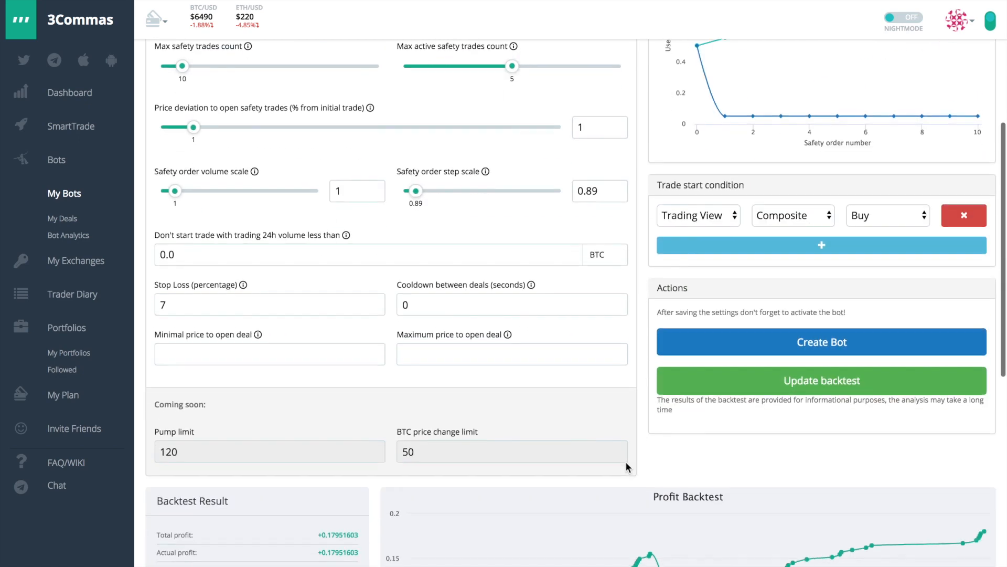
{"action": "left_click", "coordinate": [821, 380]}
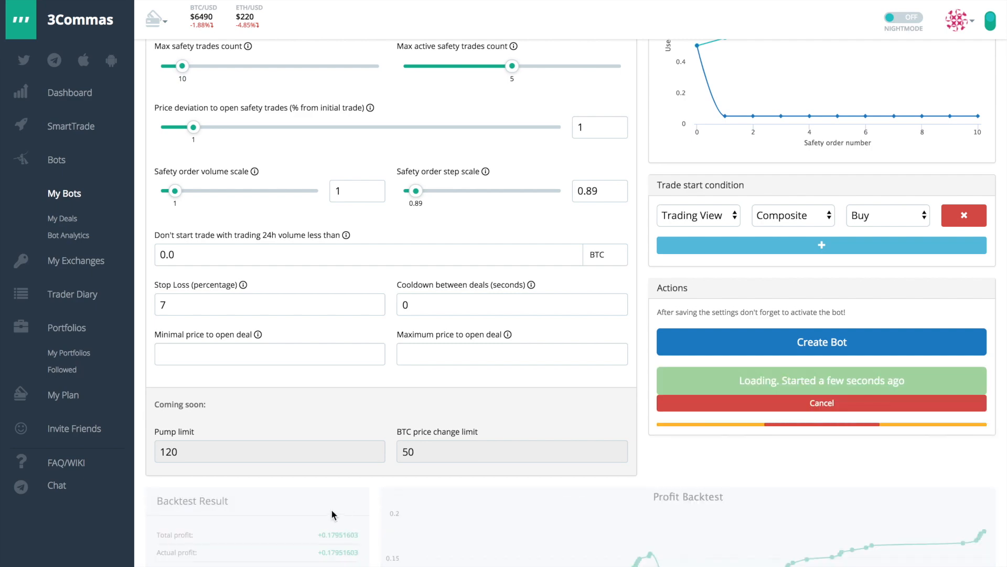
{"action": "scroll", "scroll_direction": "down", "scroll_amount": 3}
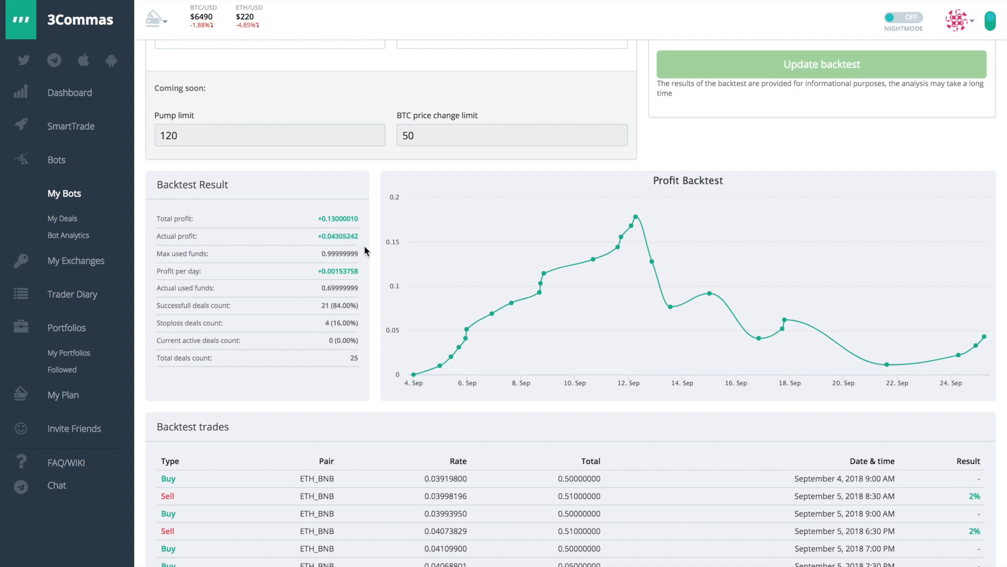
{"action": "mouse_move", "coordinate": [365, 355]}
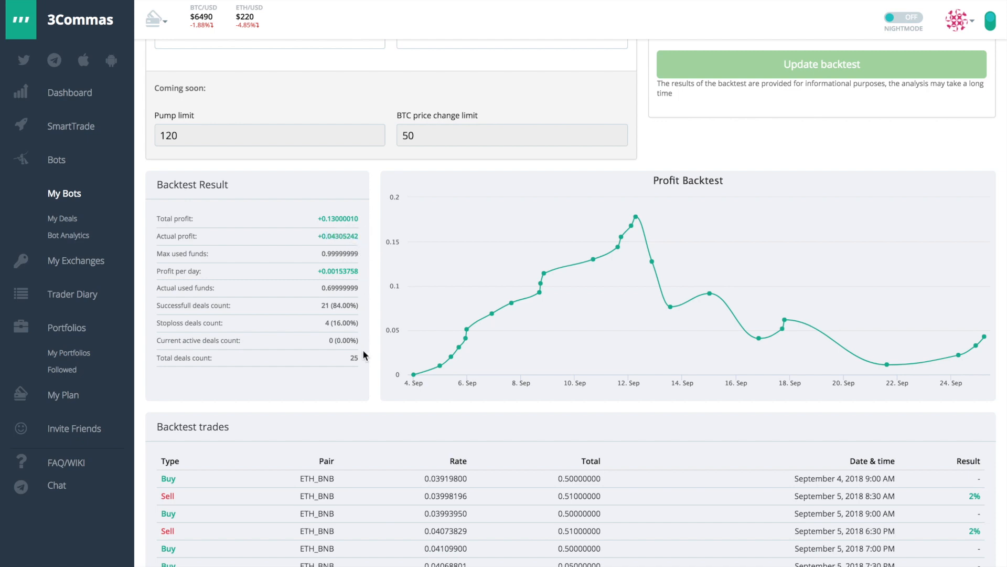
{"action": "mouse_move", "coordinate": [442, 360]}
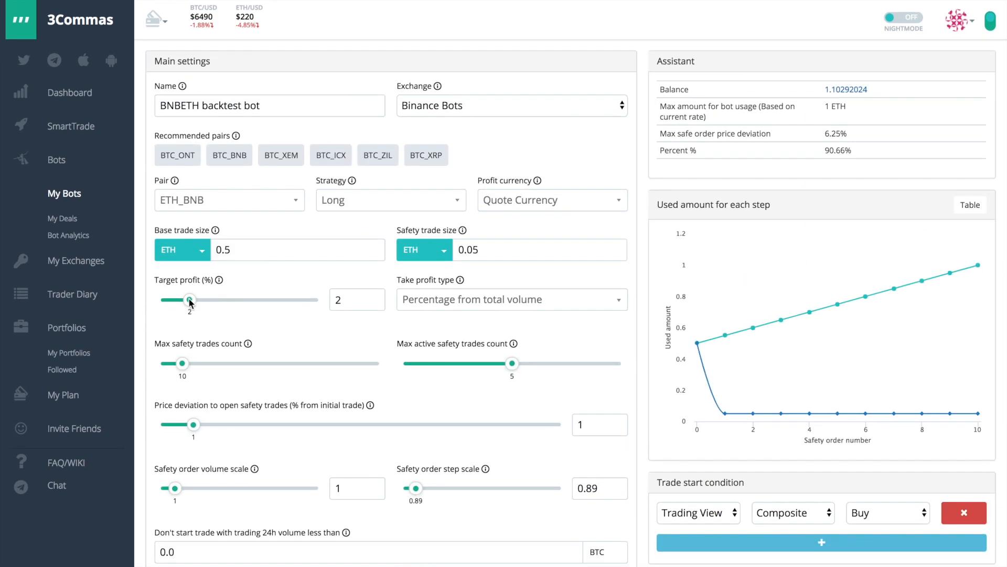
- Lower the target profit slider and settle the field on 0.6%
{"action": "left_click_drag", "start_coordinate": [190, 299], "coordinate": [161, 299]}
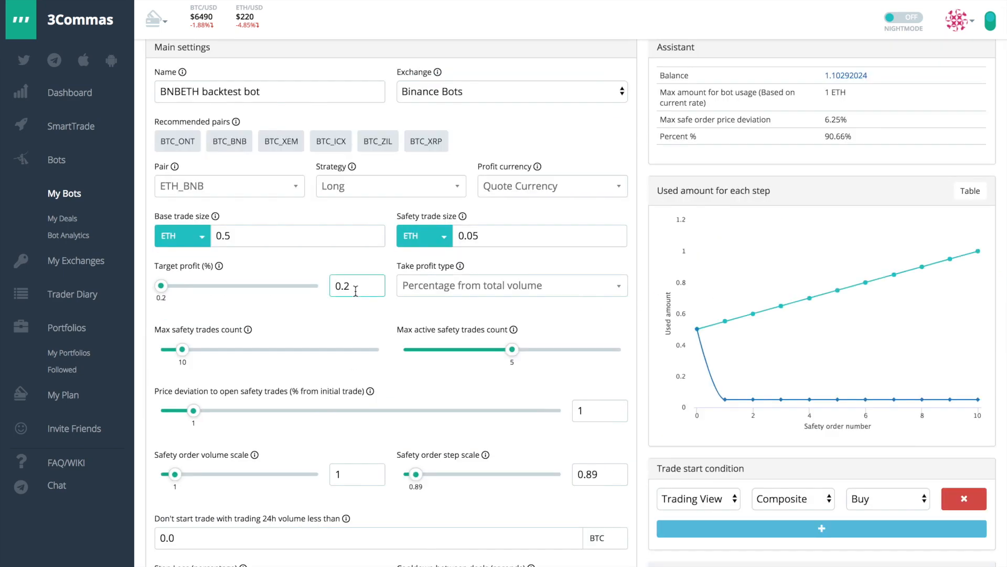
{"action": "type", "text": "0.5"}
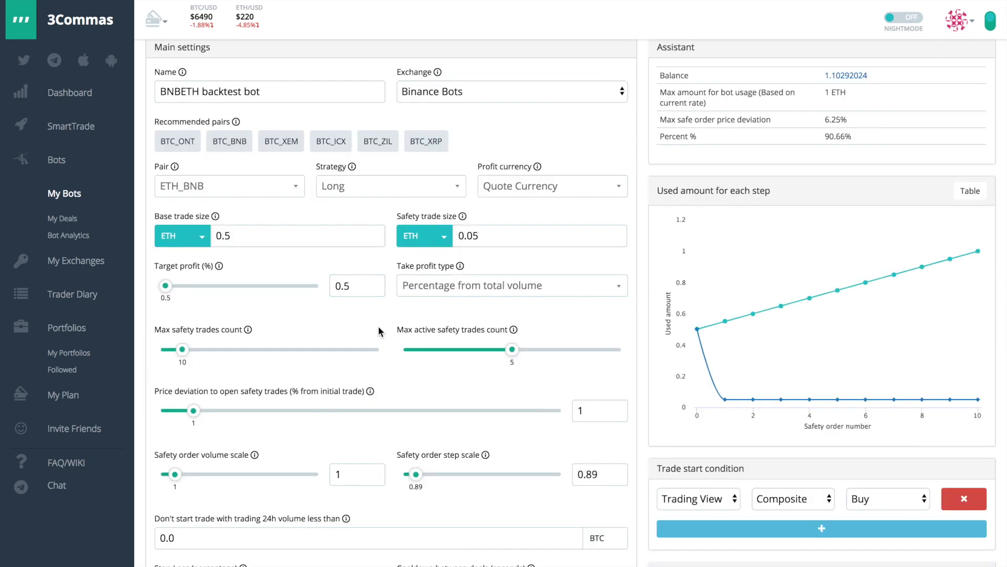
{"action": "scroll", "scroll_direction": "down", "scroll_amount": 3}
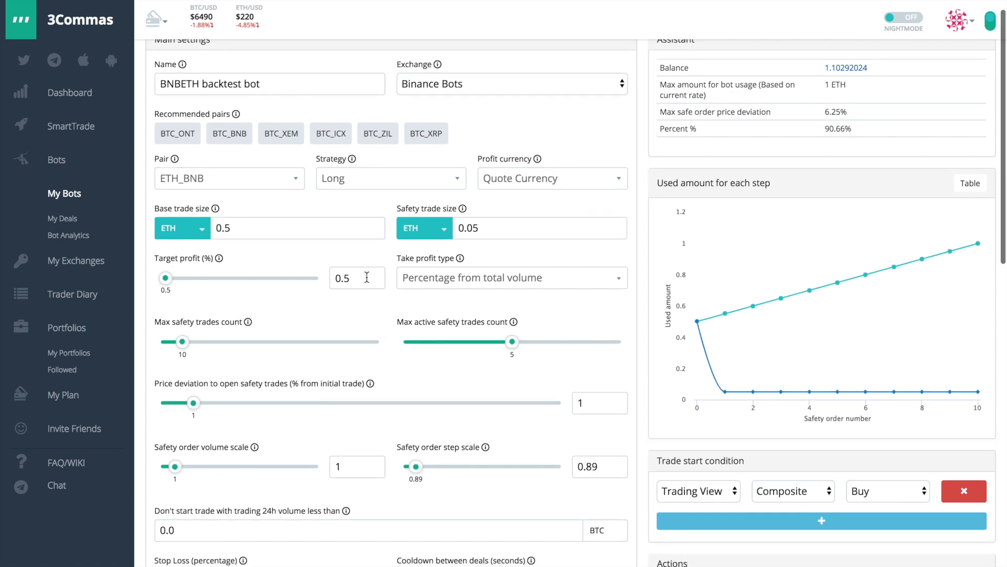
{"action": "type", "text": "0.6"}
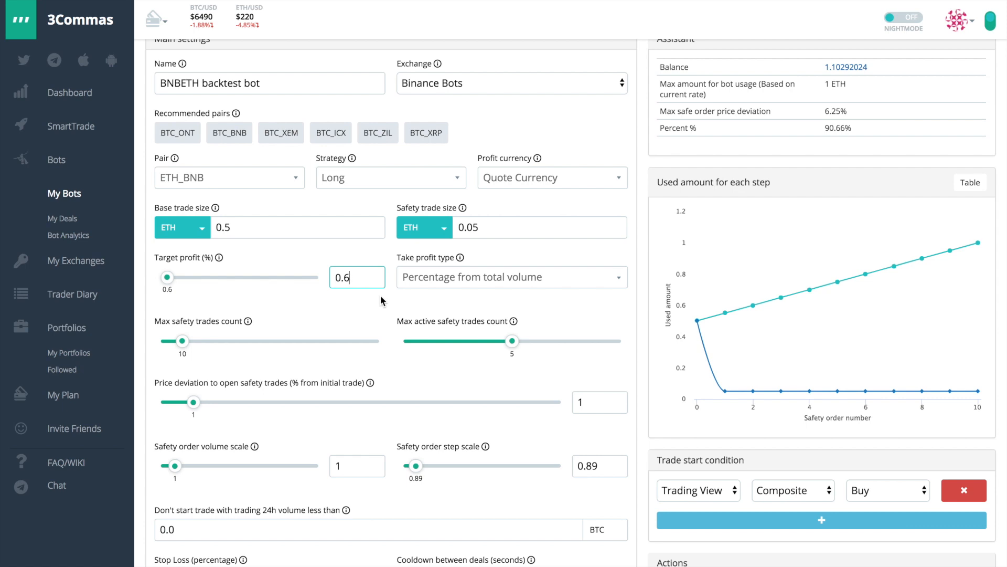
{"action": "mouse_move", "coordinate": [341, 430]}
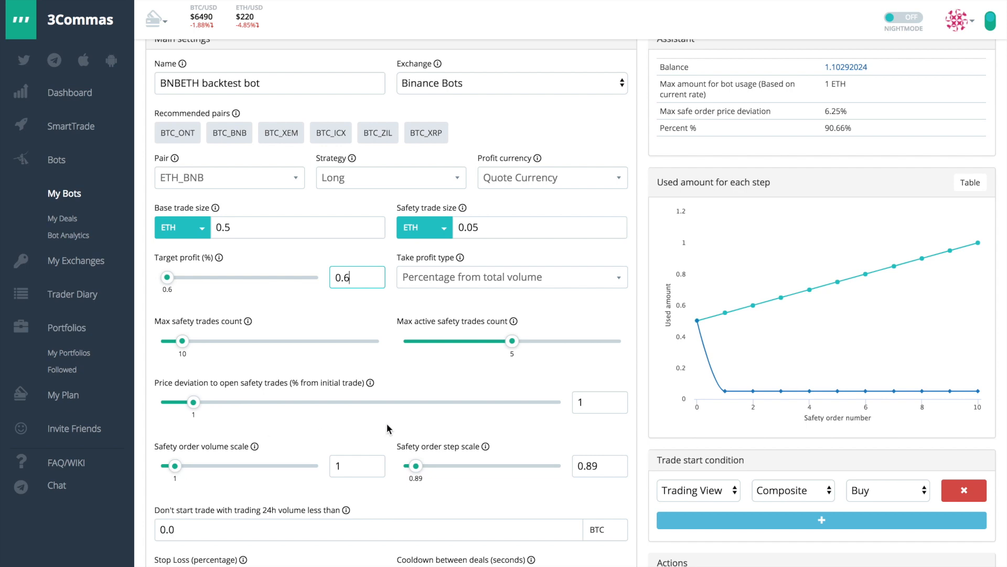
{"action": "mouse_move", "coordinate": [445, 430]}
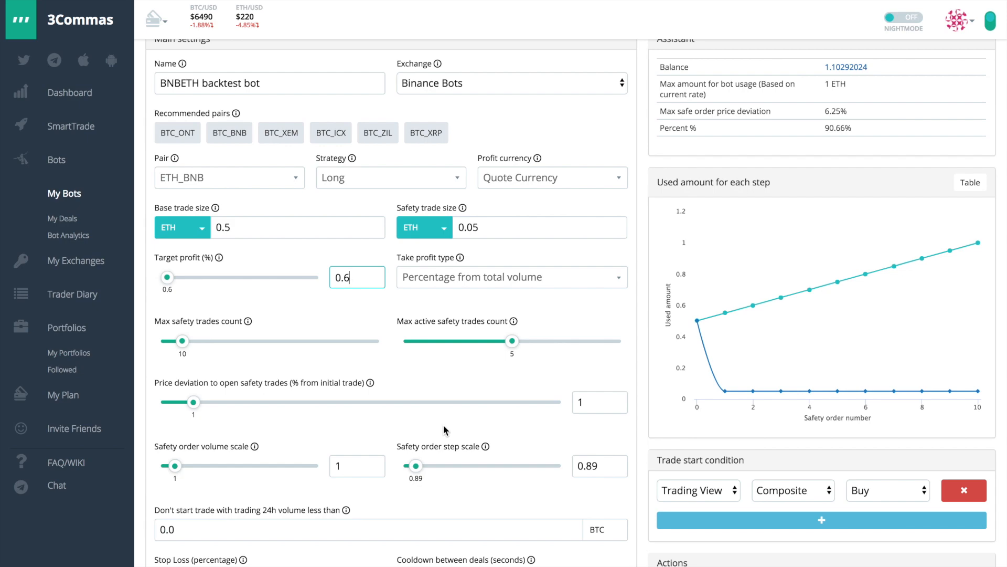
- Create the BNBETH backtest bot and request to start it
{"action": "scroll", "scroll_direction": "down", "scroll_amount": 3}
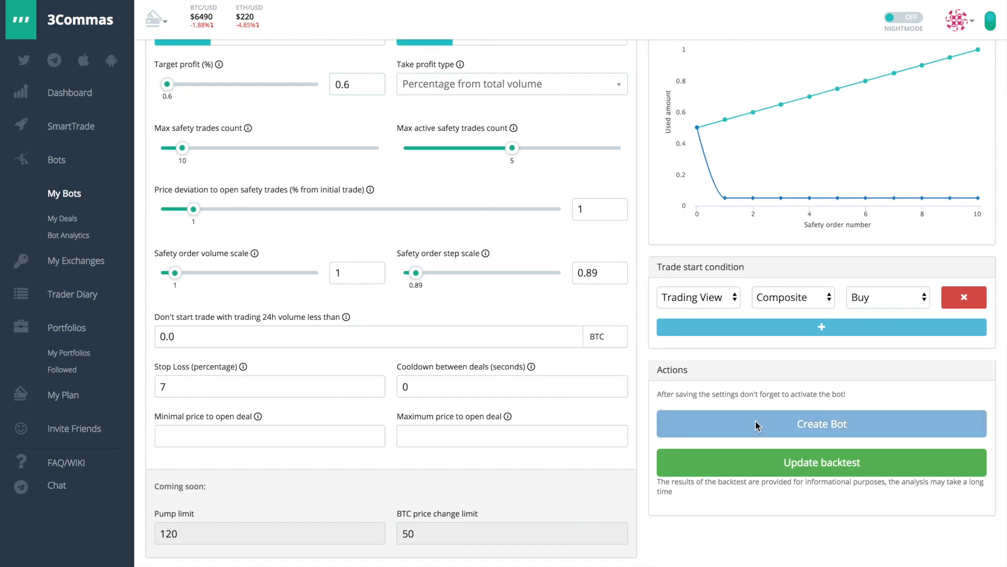
{"action": "left_click", "coordinate": [820, 423]}
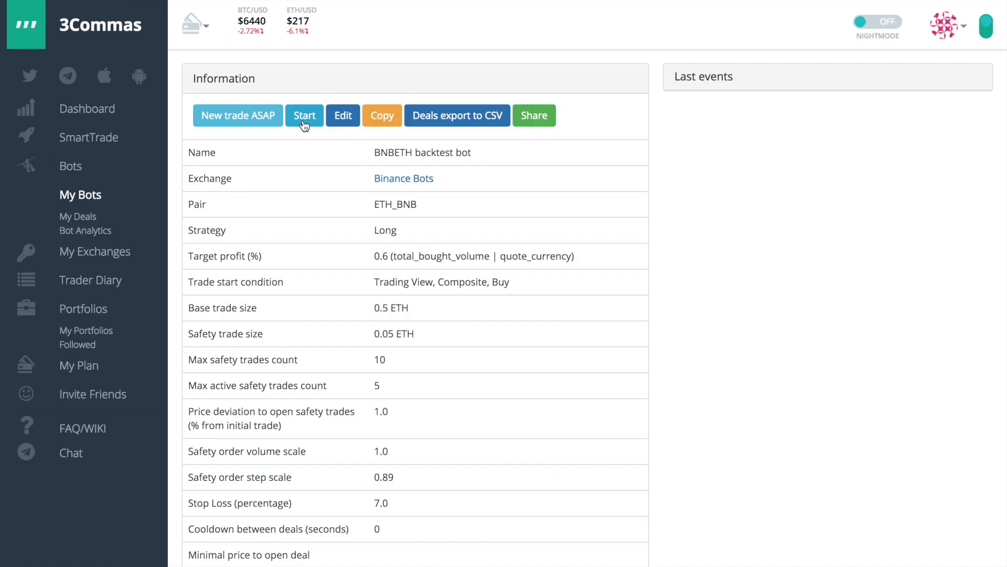
{"action": "left_click", "coordinate": [304, 115]}
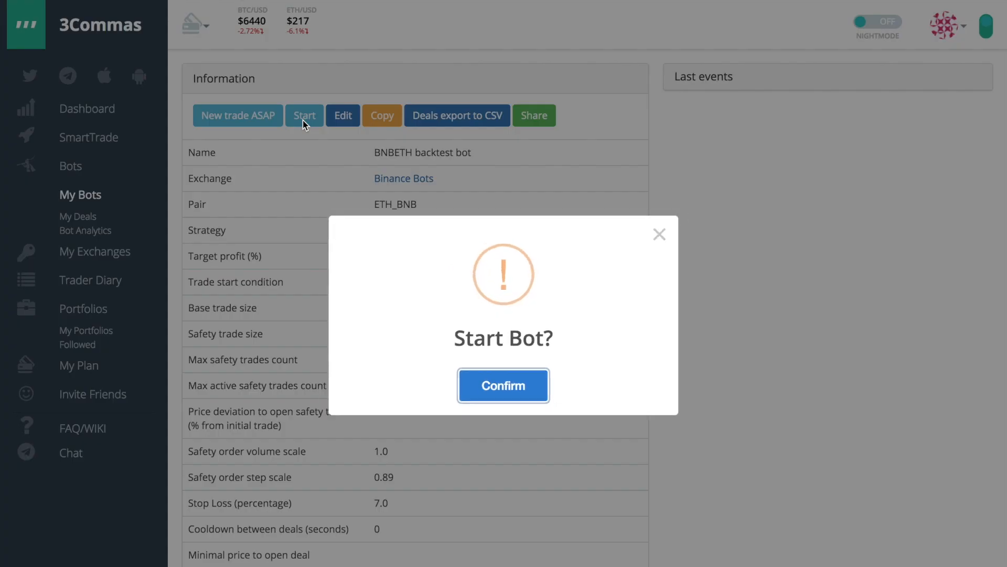